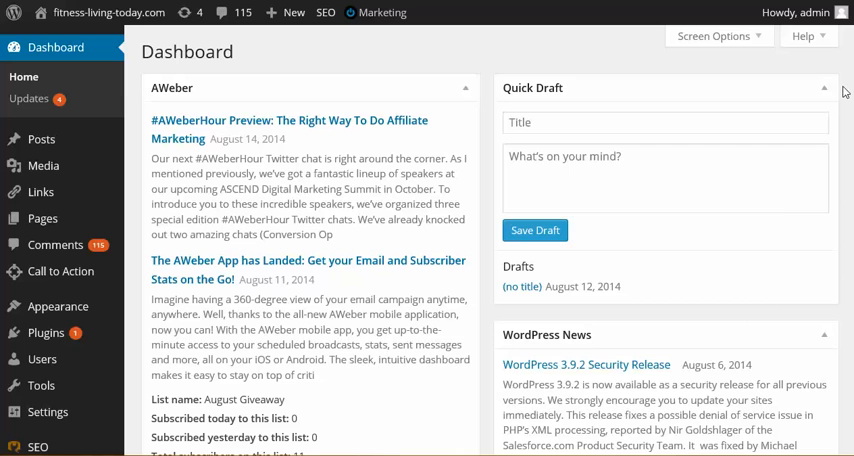
pyautogui.moveTo(764, 90)
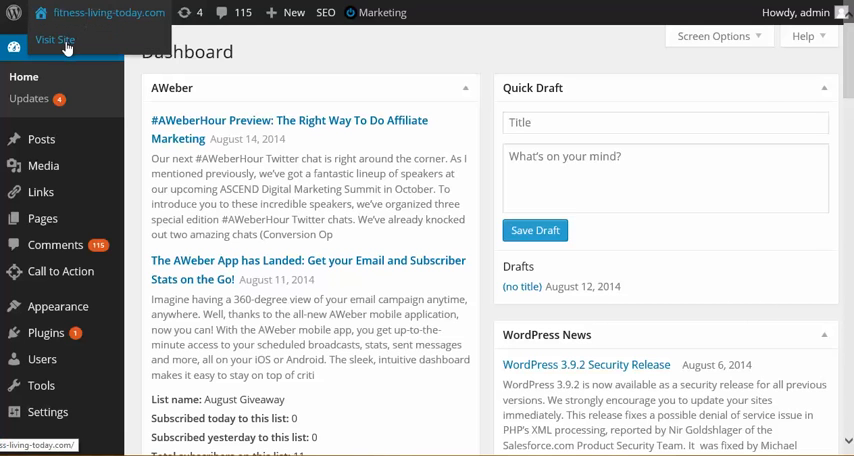
# Step: Visit the live fitness homepage and scroll through the slider and PIYO, Shakeology, Personal Coaching columns
pyautogui.click(54, 40)
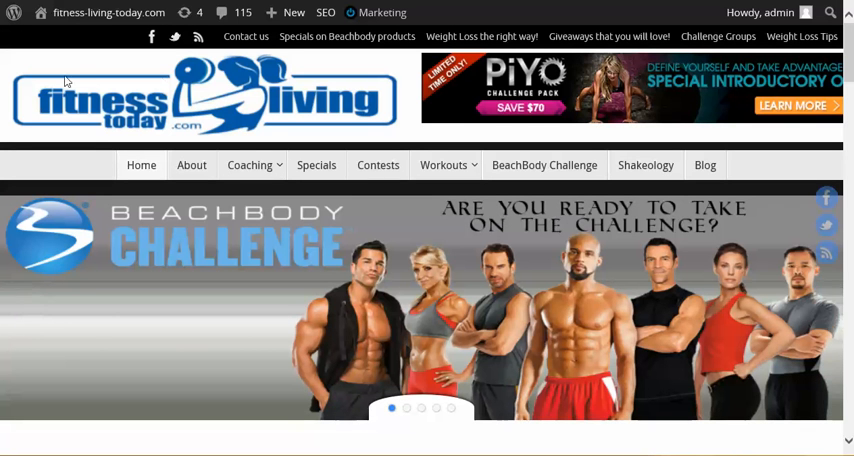
pyautogui.moveTo(668, 88)
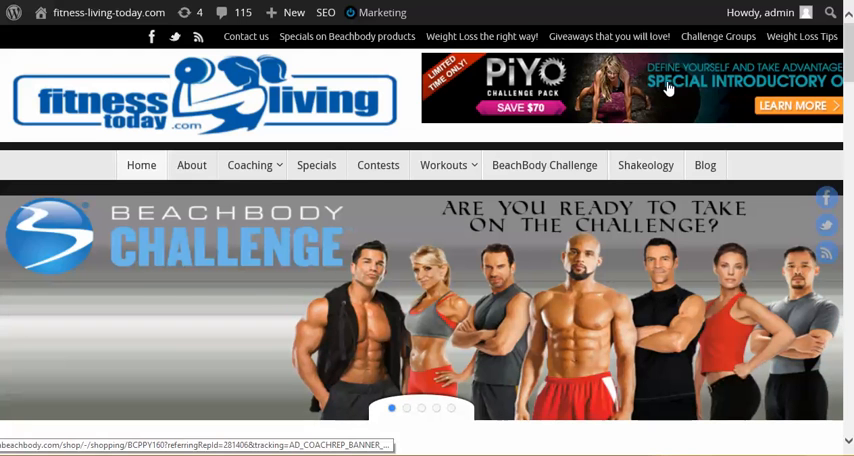
pyautogui.scroll(-3)
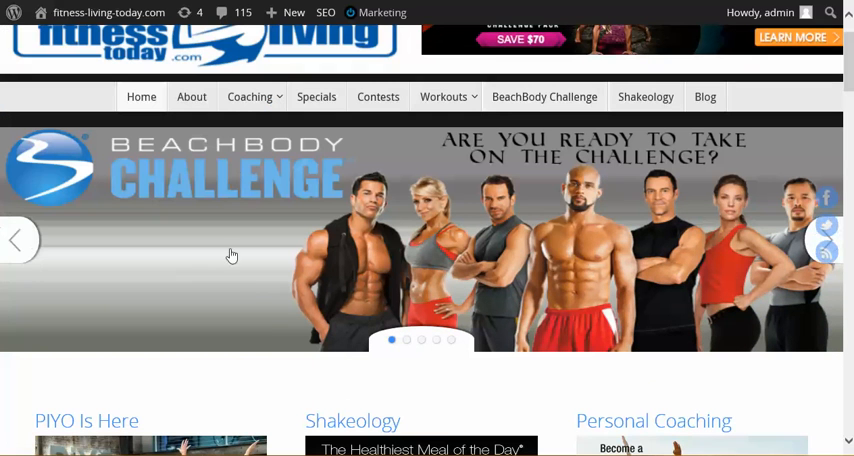
pyautogui.scroll(-3)
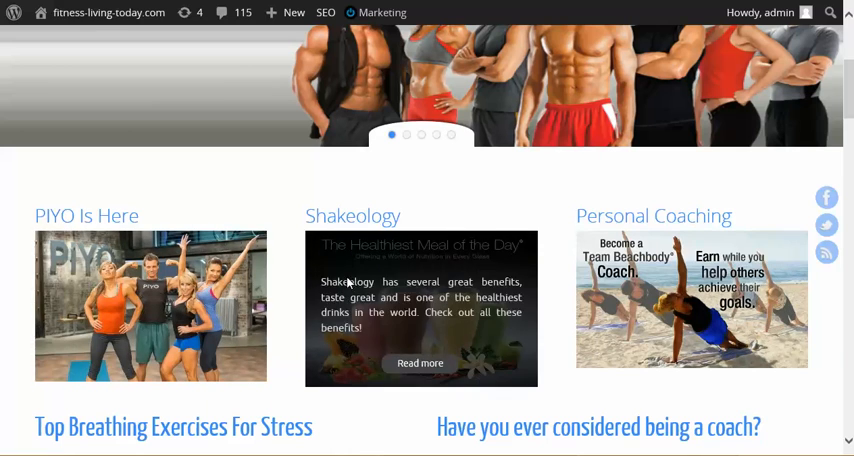
pyautogui.scroll(-3)
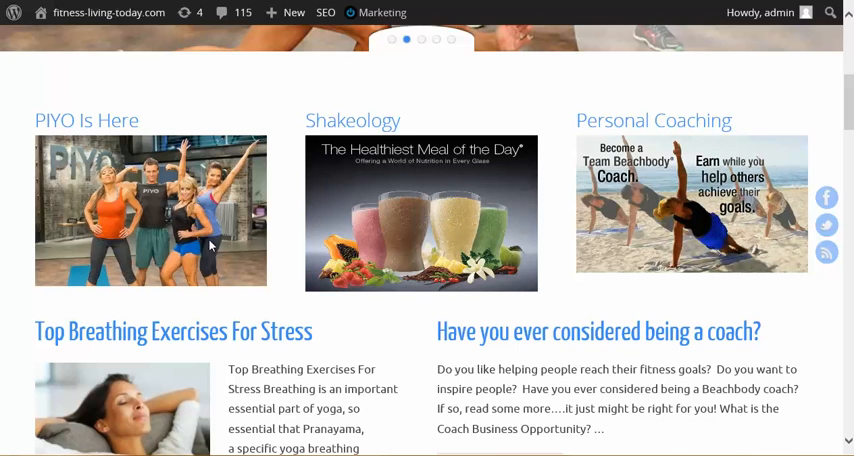
pyautogui.scroll(-3)
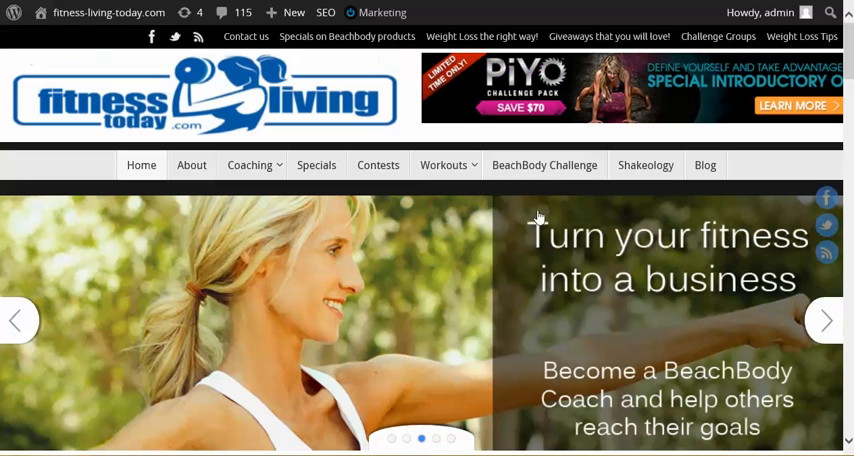
pyautogui.moveTo(215, 290)
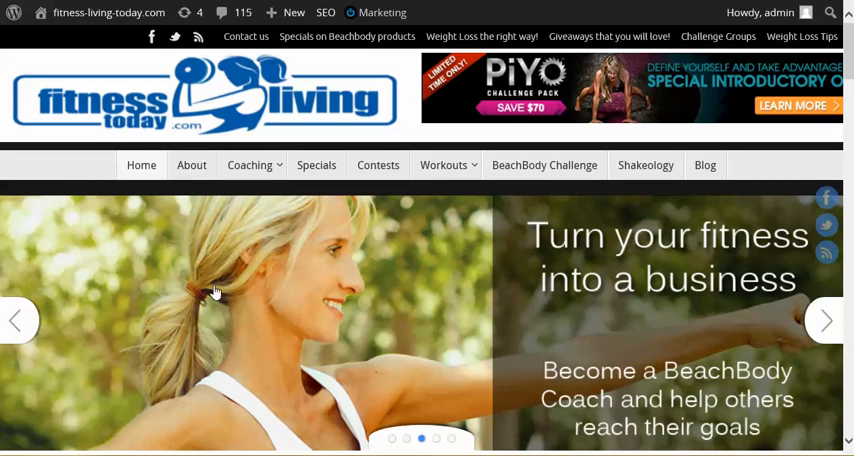
pyautogui.moveTo(607, 323)
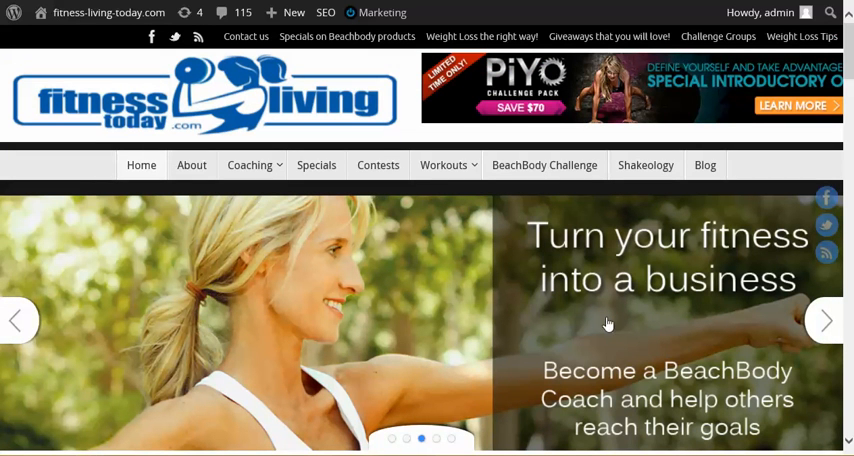
pyautogui.moveTo(369, 320)
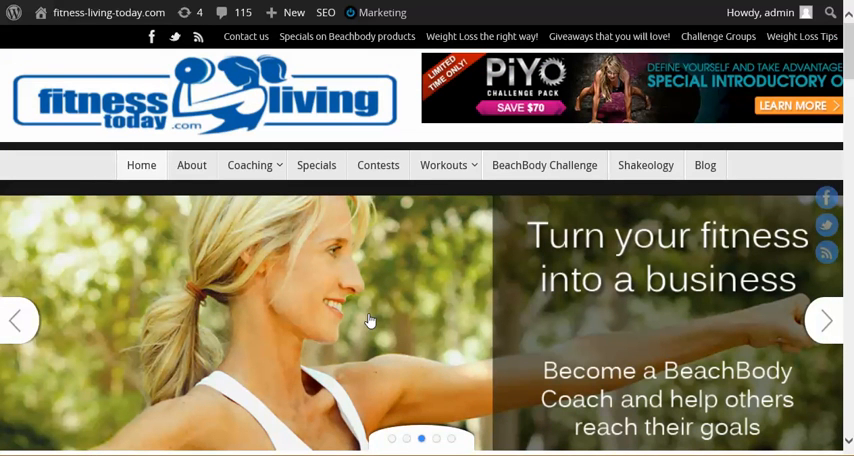
pyautogui.click(100, 12)
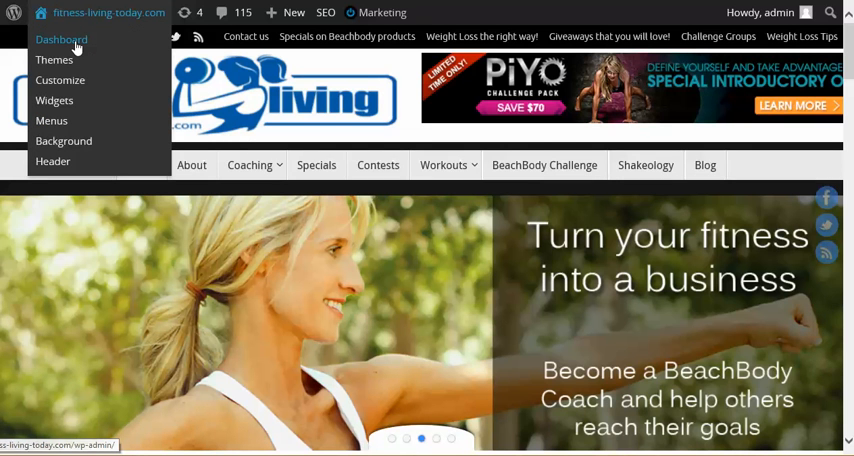
# Step: Return to the admin Dashboard and open Appearance > Tempera Settings
pyautogui.click(61, 39)
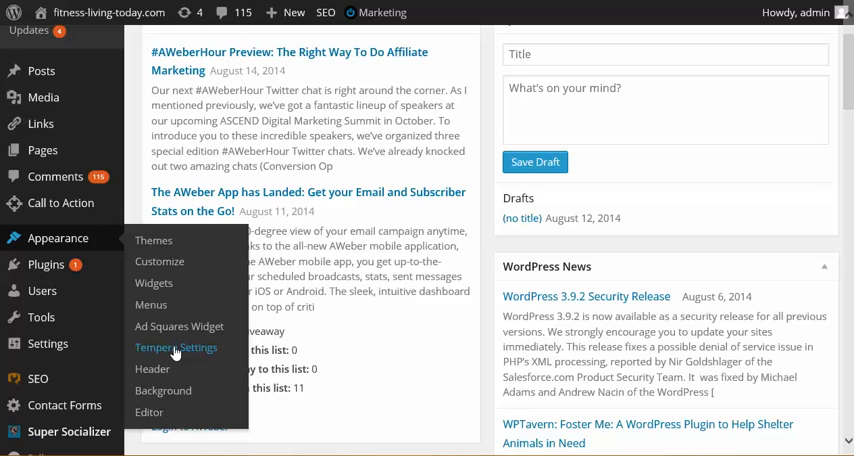
pyautogui.moveTo(175, 348)
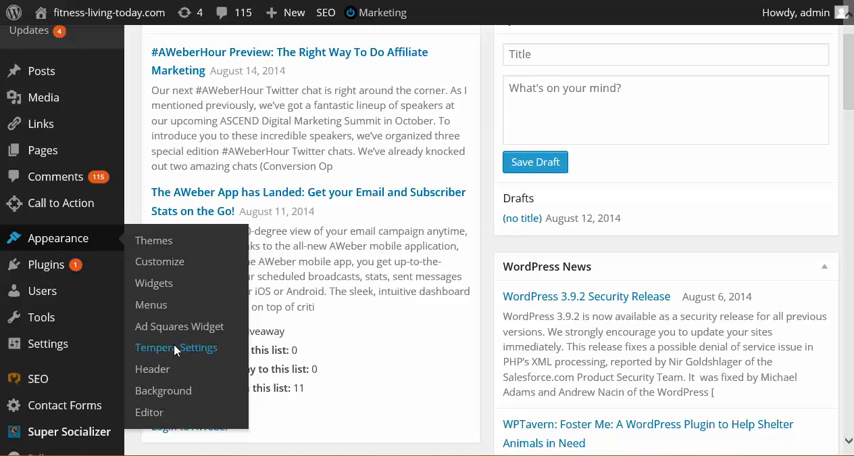
pyautogui.click(175, 347)
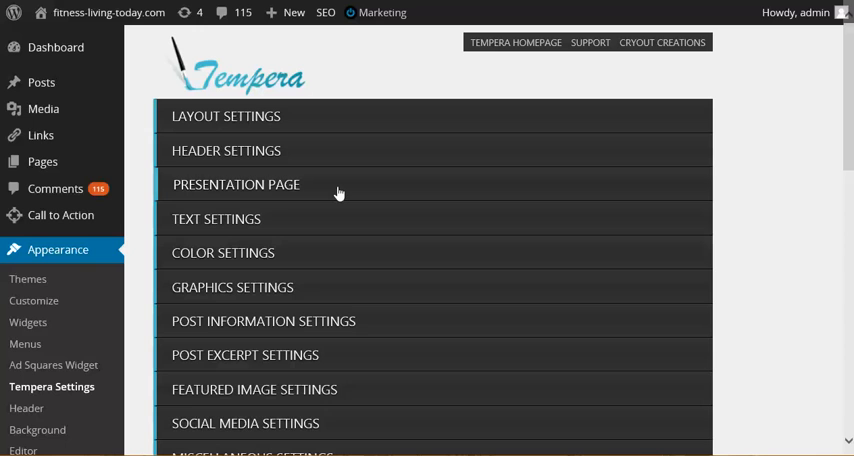
# Step: Expand the Presentation Page section, keeping the presentation page and its posts enabled
pyautogui.click(236, 184)
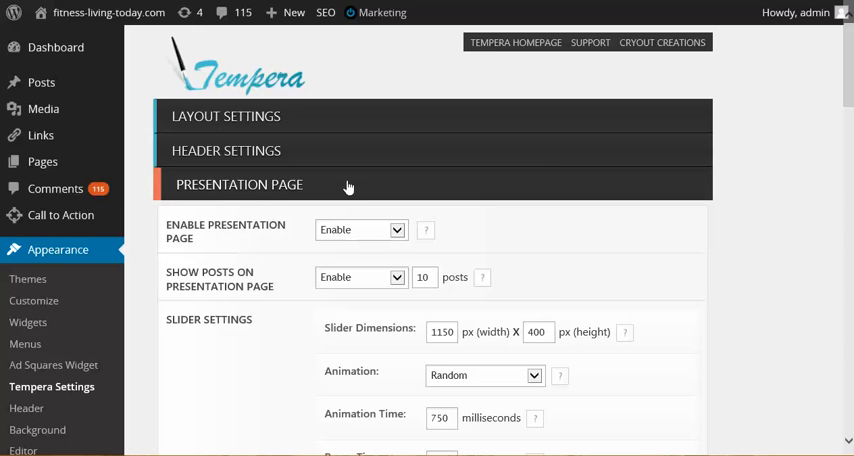
pyautogui.scroll(-3)
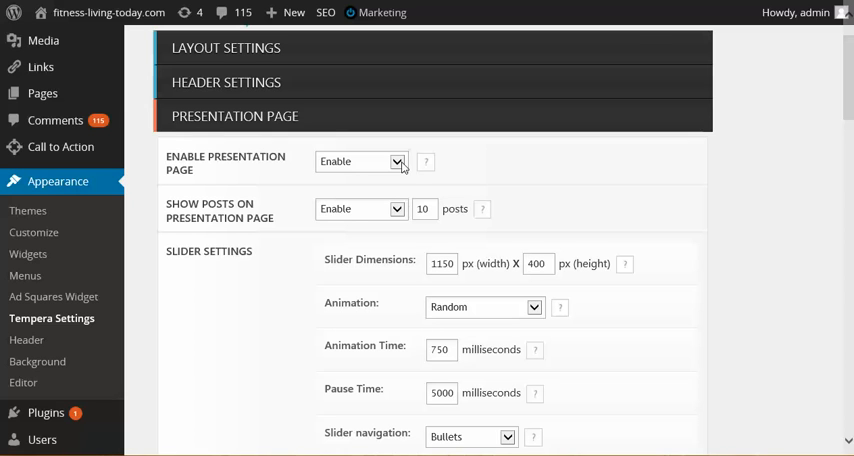
pyautogui.moveTo(417, 224)
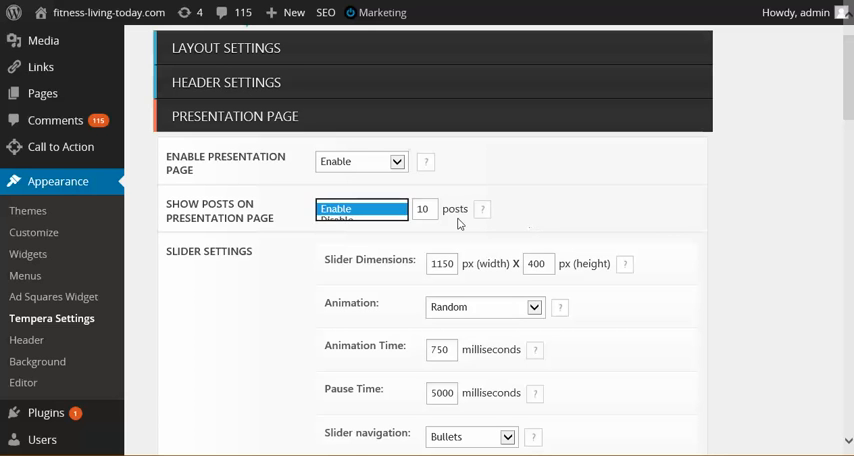
pyautogui.click(360, 209)
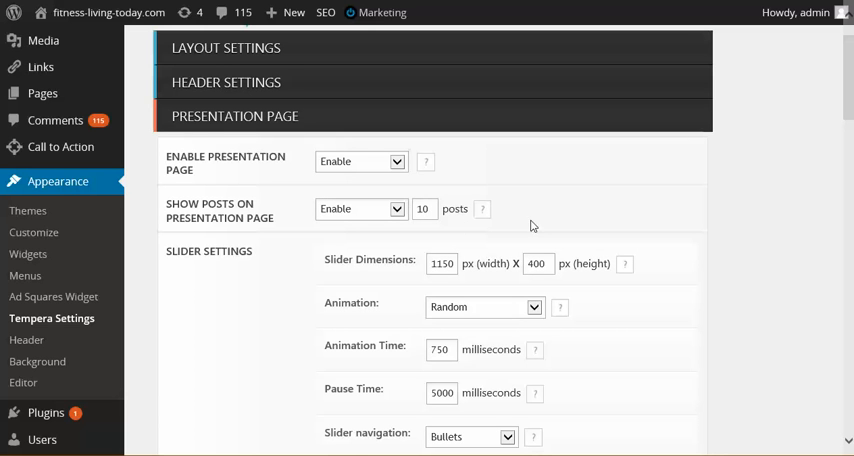
pyautogui.moveTo(544, 192)
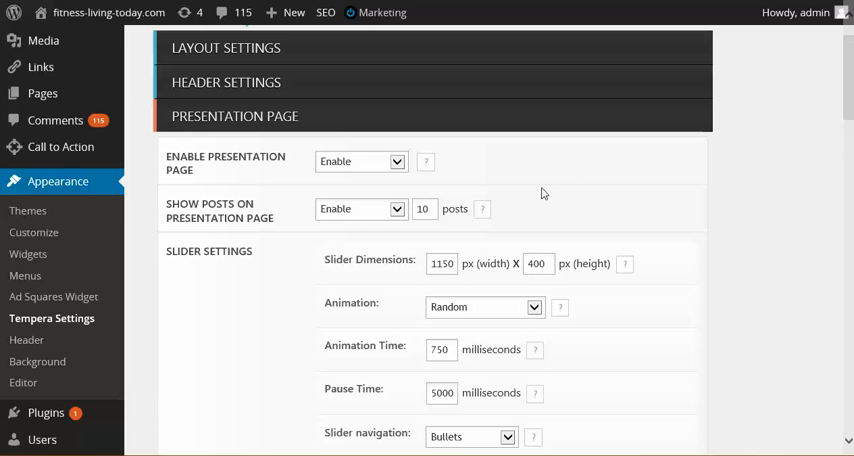
pyautogui.scroll(-3)
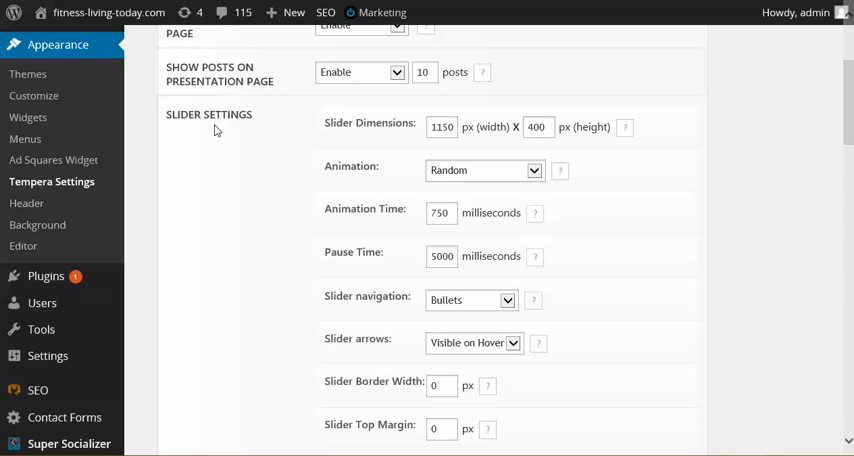
pyautogui.moveTo(381, 149)
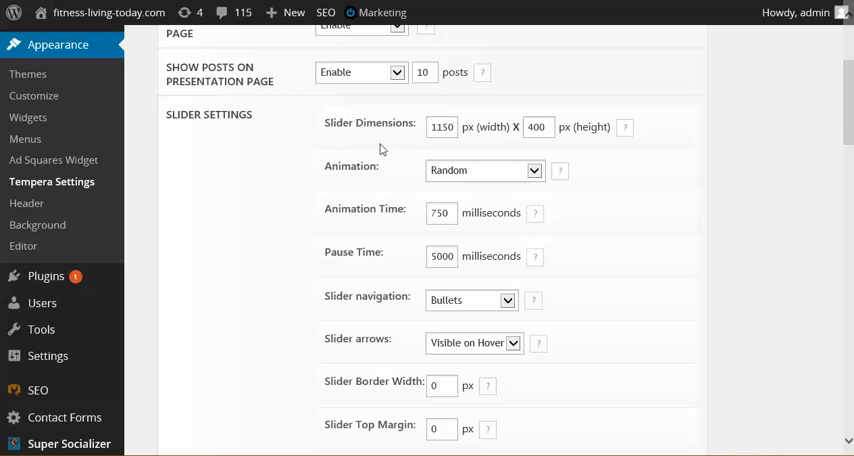
pyautogui.moveTo(423, 143)
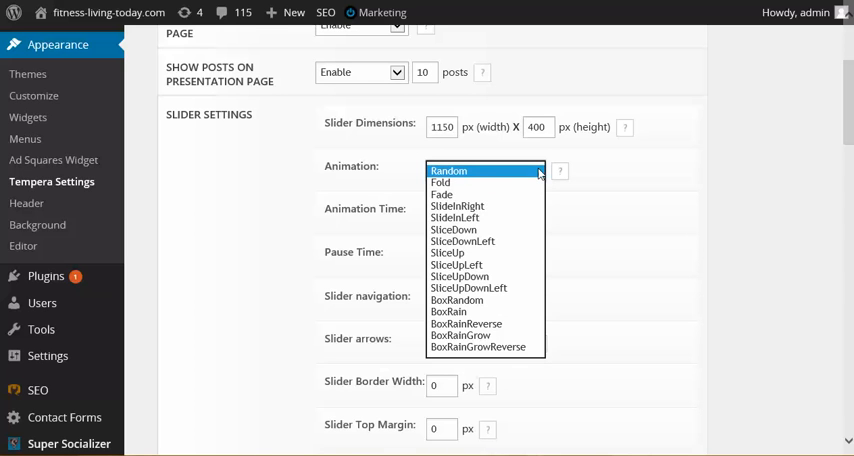
pyautogui.moveTo(466, 194)
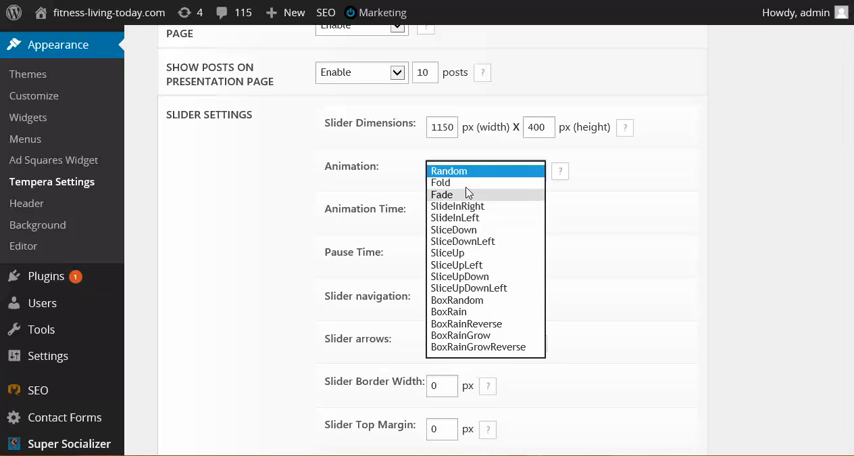
pyautogui.click(448, 170)
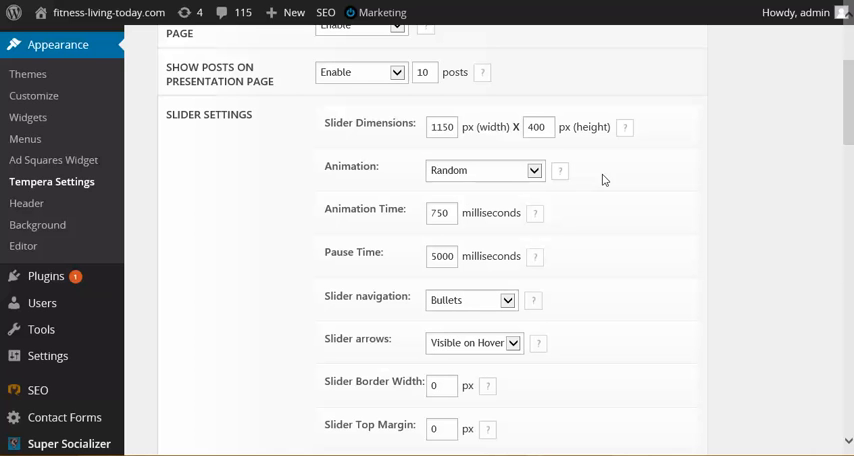
pyautogui.moveTo(580, 203)
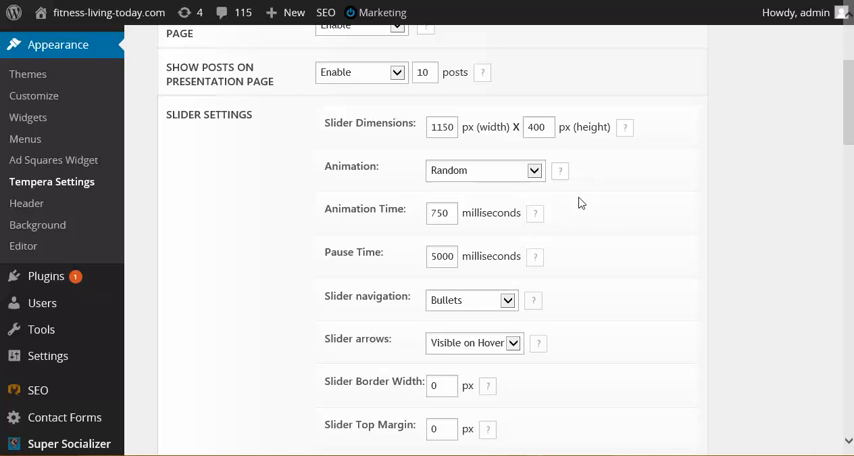
pyautogui.moveTo(618, 250)
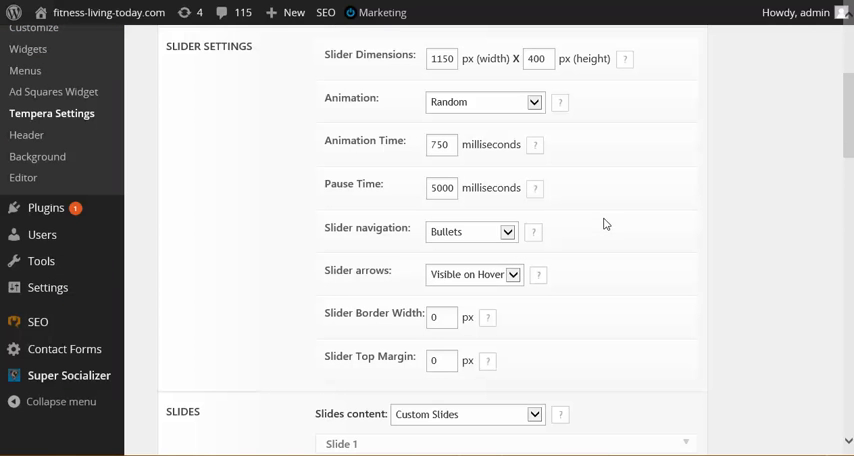
pyautogui.click(470, 231)
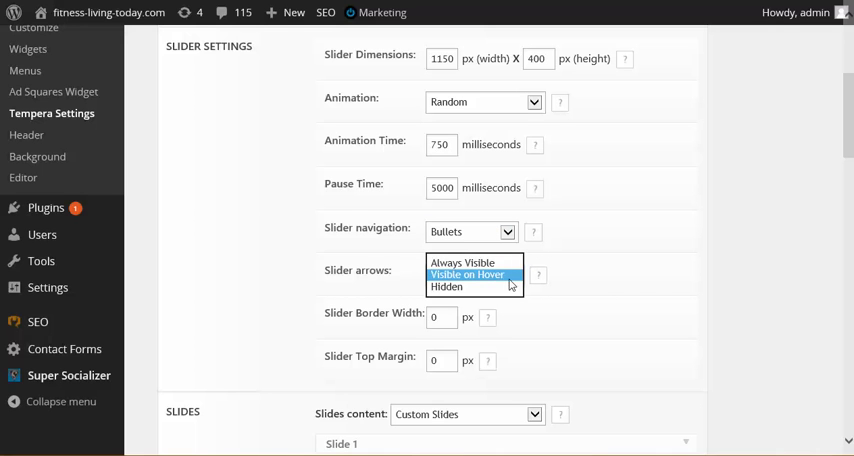
pyautogui.click(467, 274)
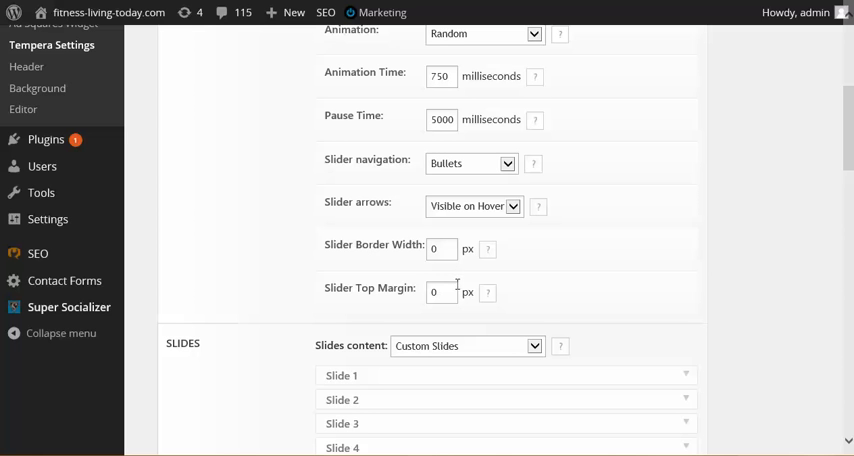
# Step: Scroll down to the five collapsed slides and the Presentation Page Columns section
pyautogui.scroll(-3)
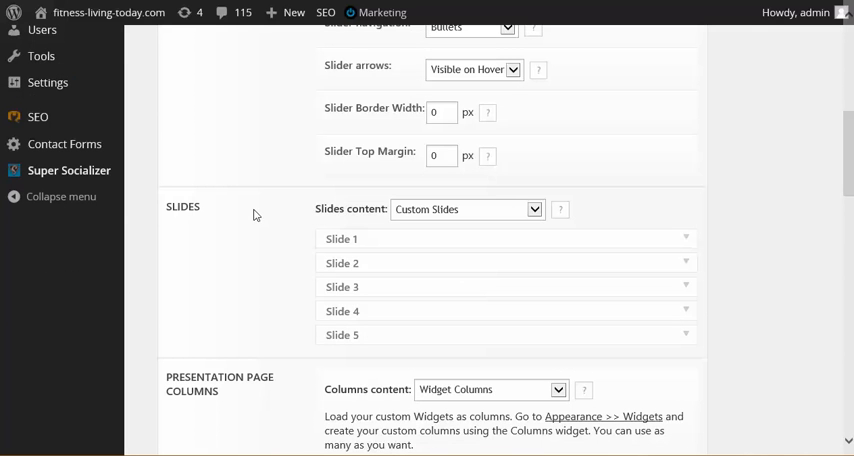
pyautogui.moveTo(571, 165)
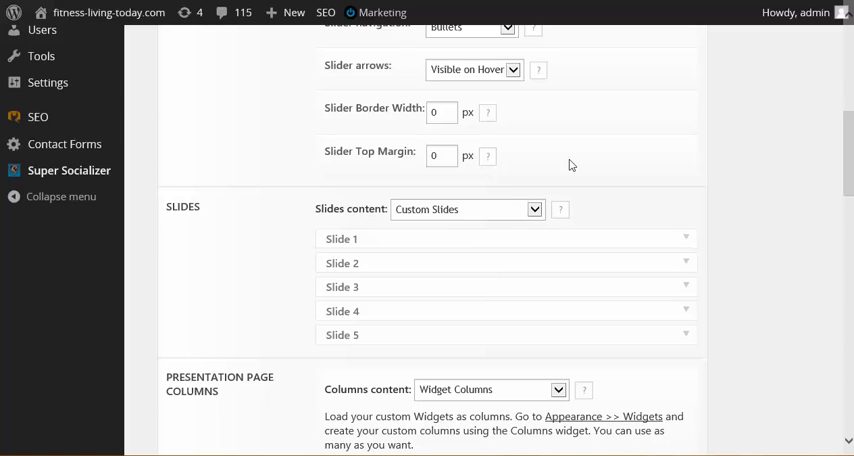
pyautogui.scroll(-3)
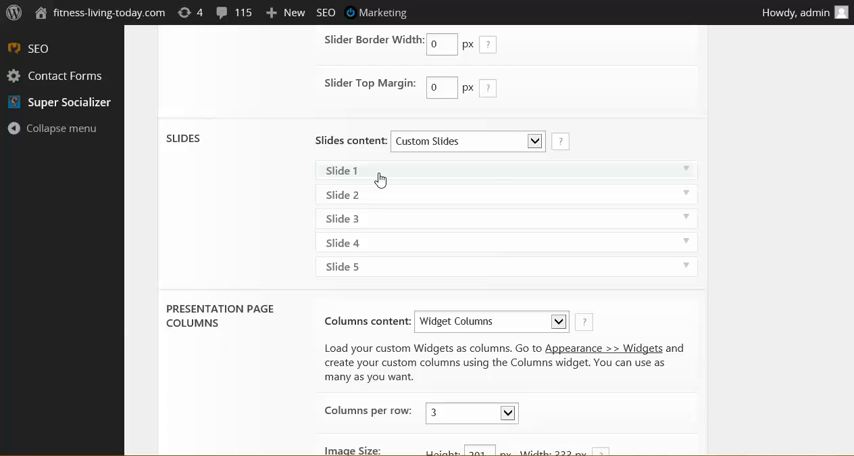
pyautogui.moveTo(692, 176)
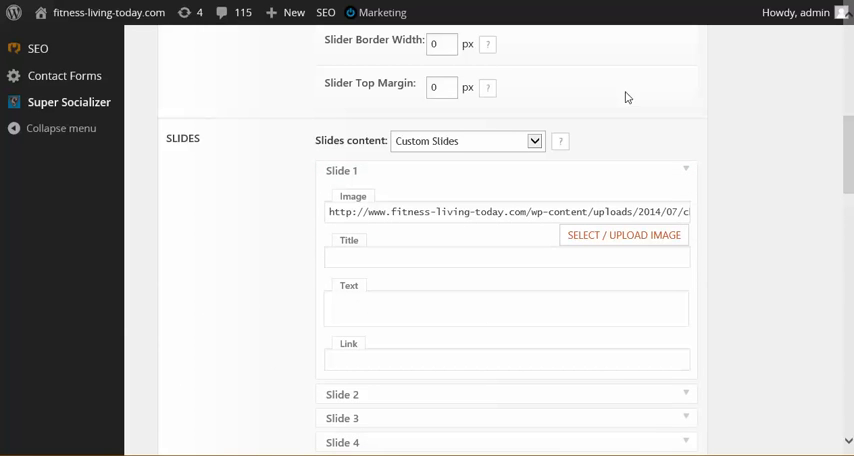
pyautogui.moveTo(645, 194)
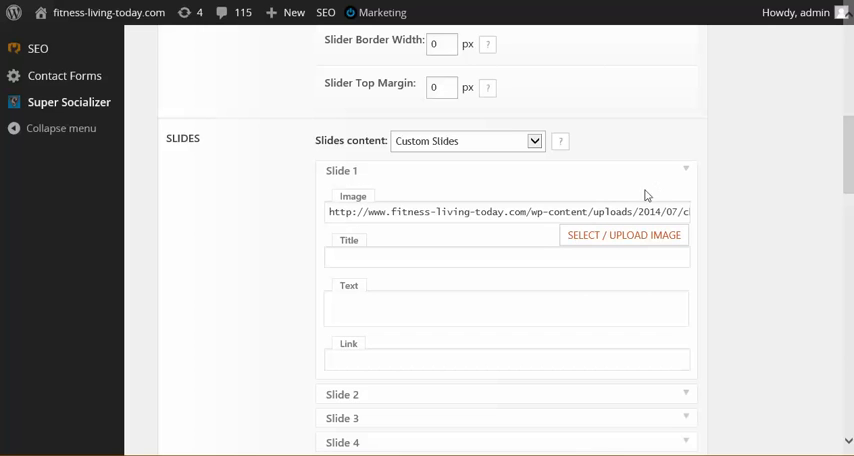
pyautogui.moveTo(604, 242)
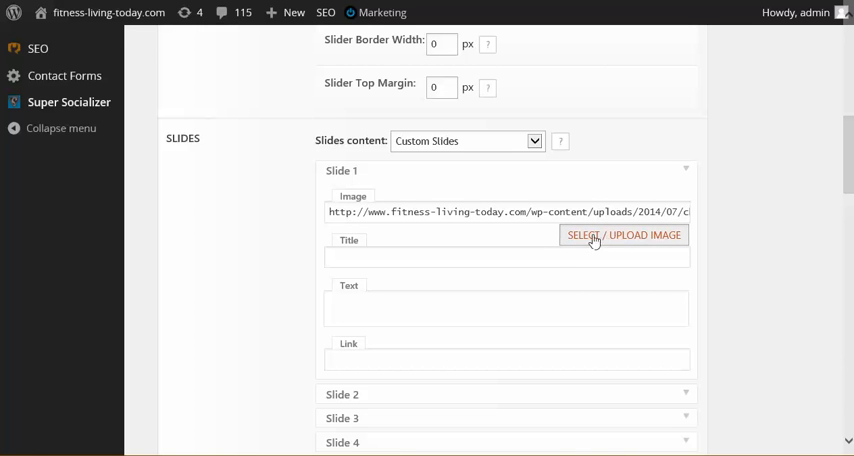
pyautogui.click(623, 235)
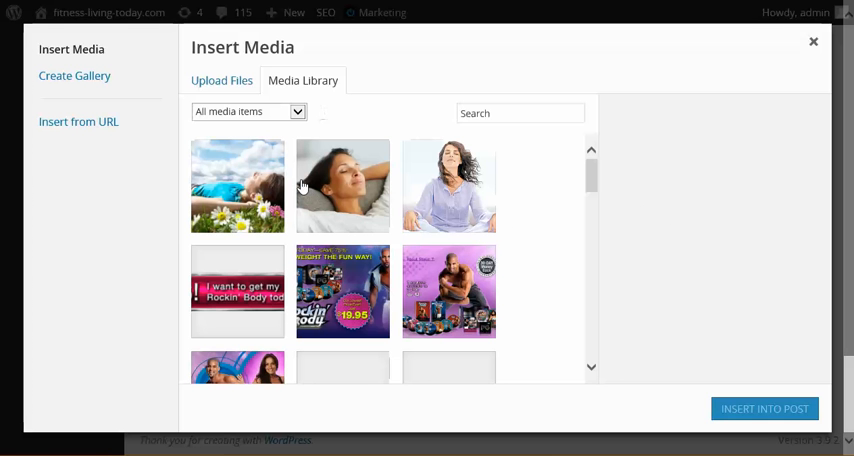
pyautogui.click(237, 186)
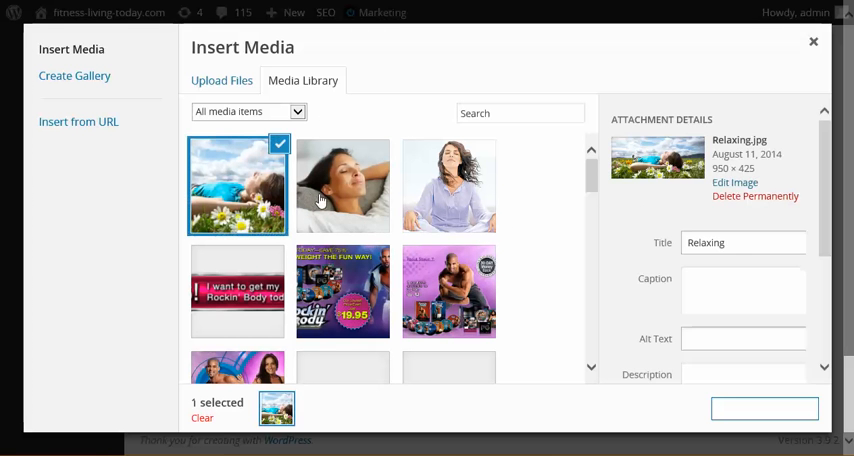
pyautogui.click(449, 291)
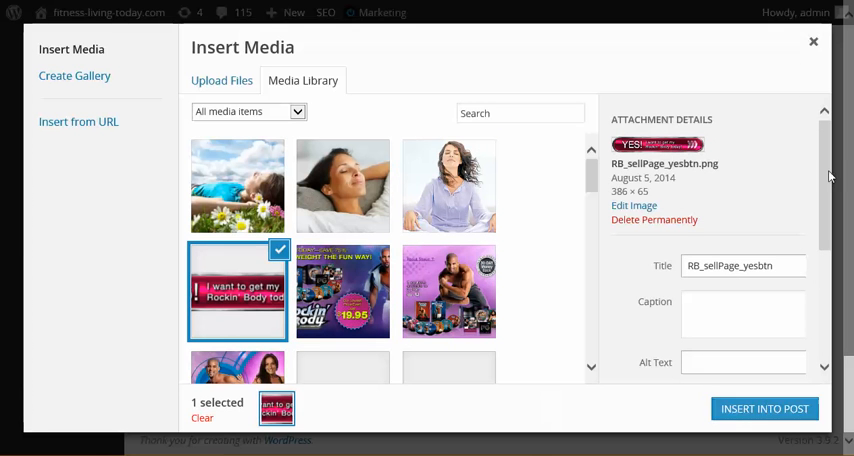
pyautogui.click(764, 408)
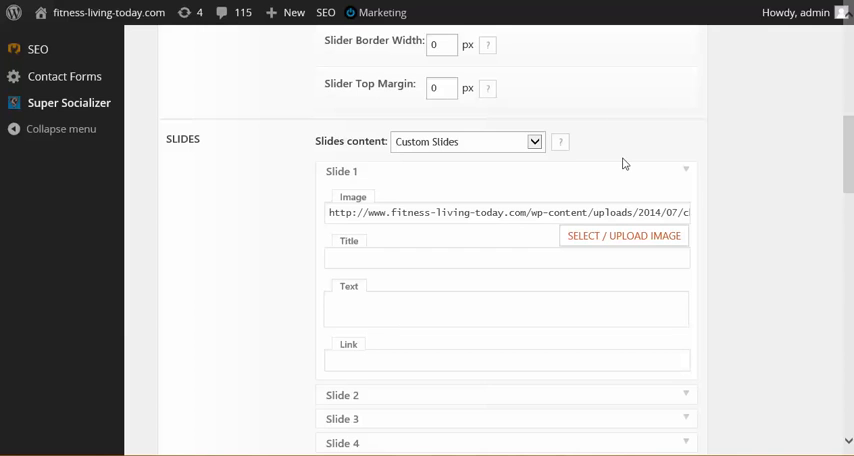
pyautogui.scroll(-3)
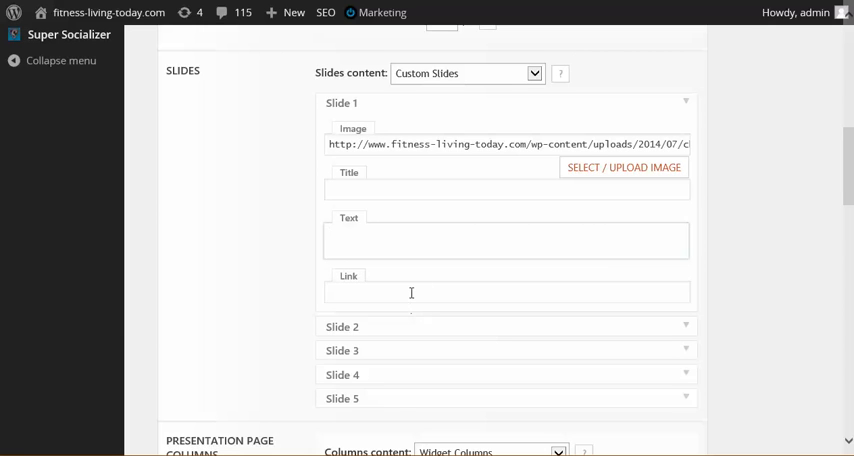
pyautogui.click(506, 292)
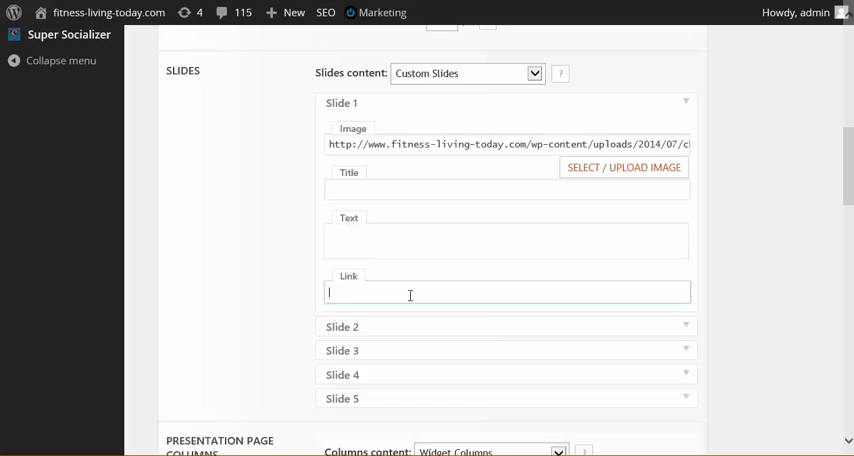
pyautogui.moveTo(659, 243)
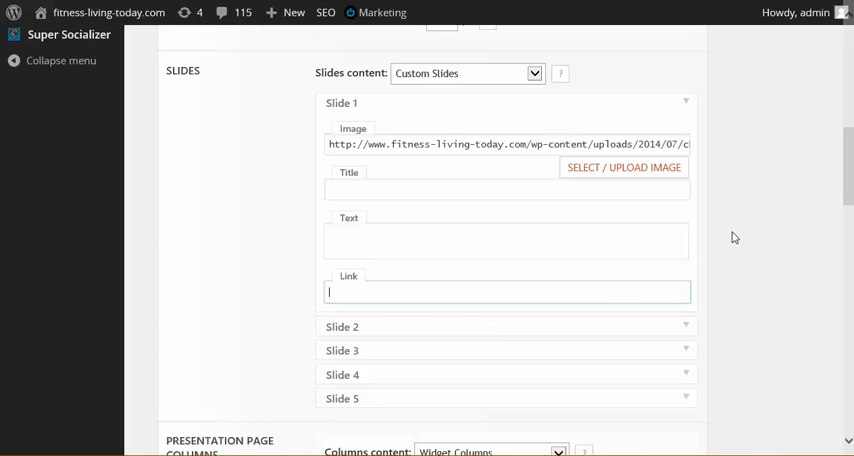
pyautogui.scroll(-3)
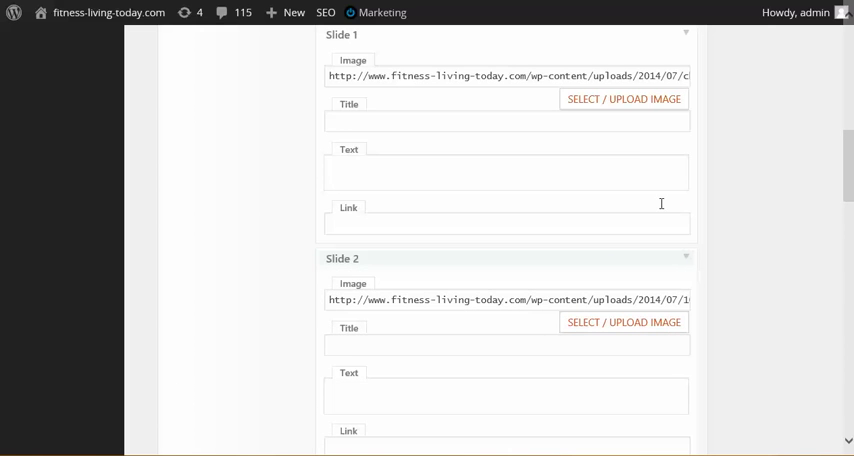
pyautogui.scroll(-3)
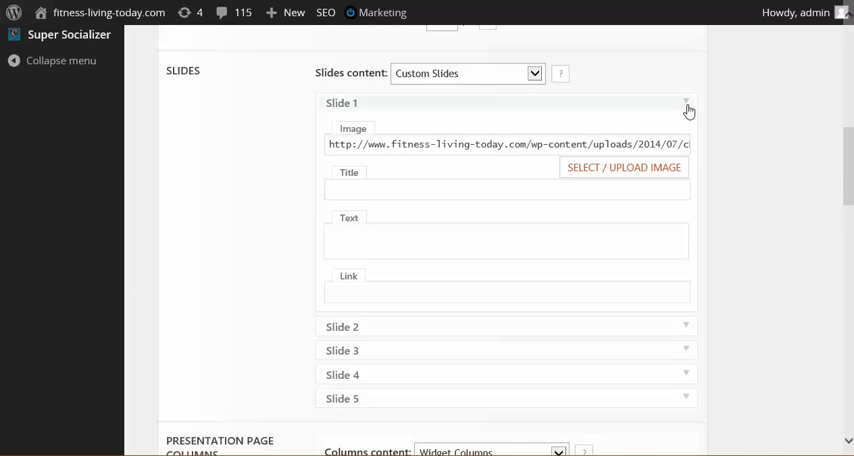
# Step: Collapse Slide 1 and scroll down to the Save Changes and reset options
pyautogui.click(686, 103)
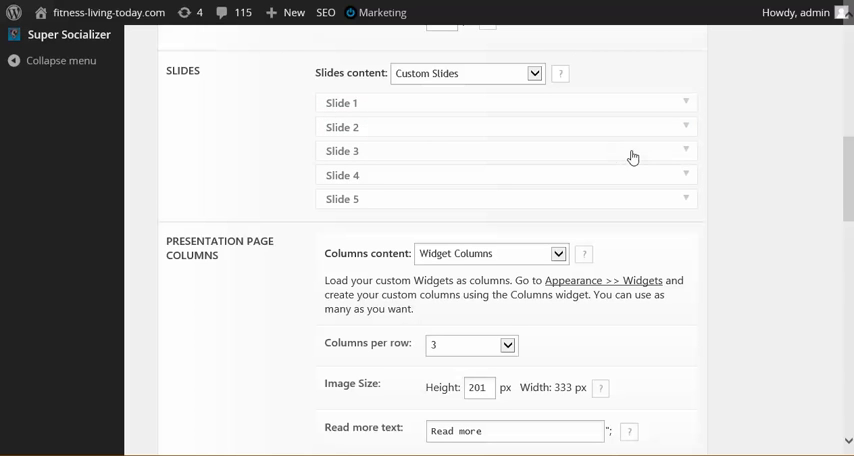
pyautogui.moveTo(715, 215)
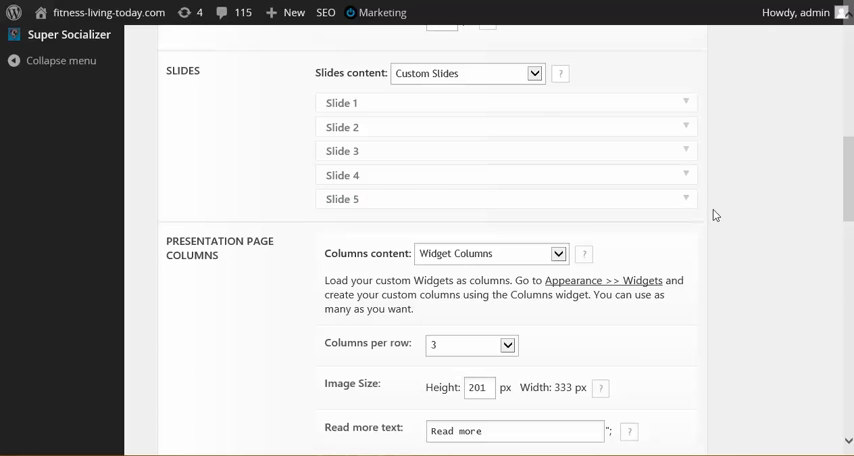
pyautogui.scroll(-3)
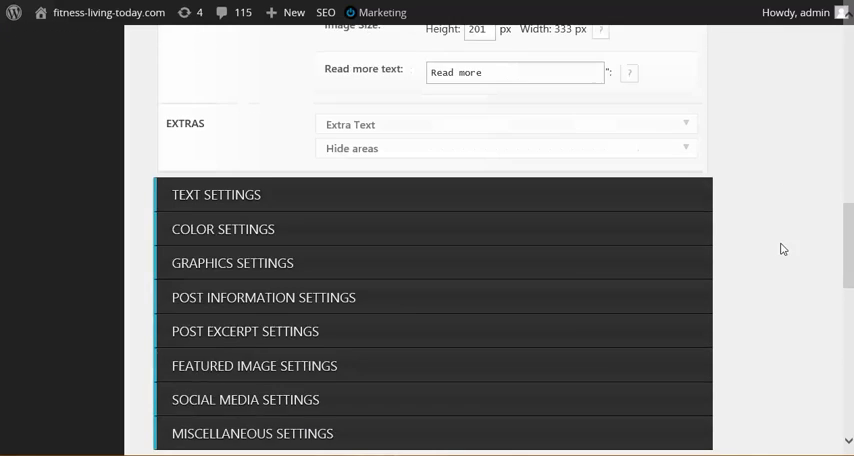
pyautogui.scroll(-3)
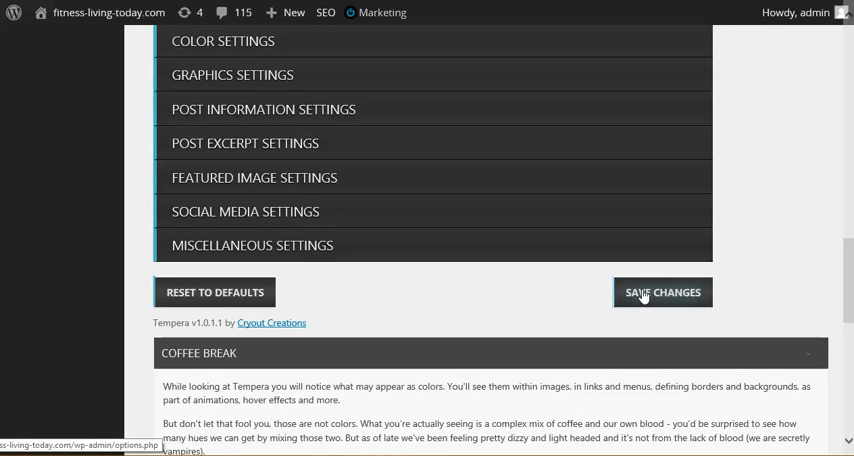
pyautogui.moveTo(769, 231)
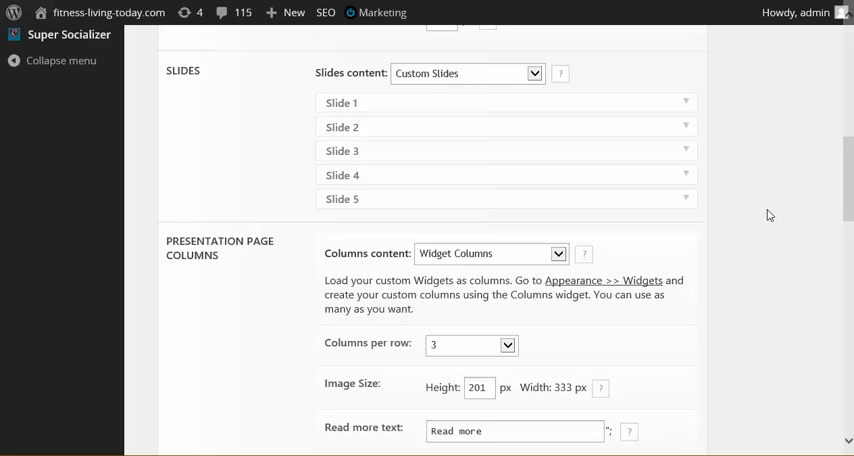
pyautogui.moveTo(306, 334)
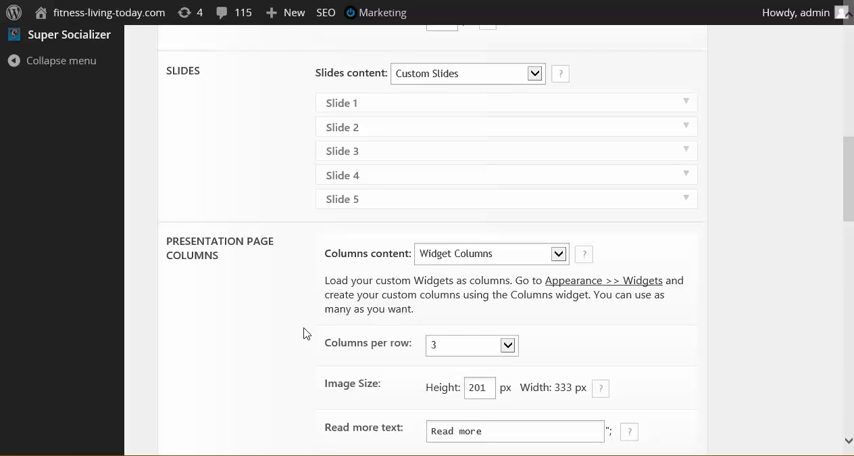
pyautogui.moveTo(308, 334)
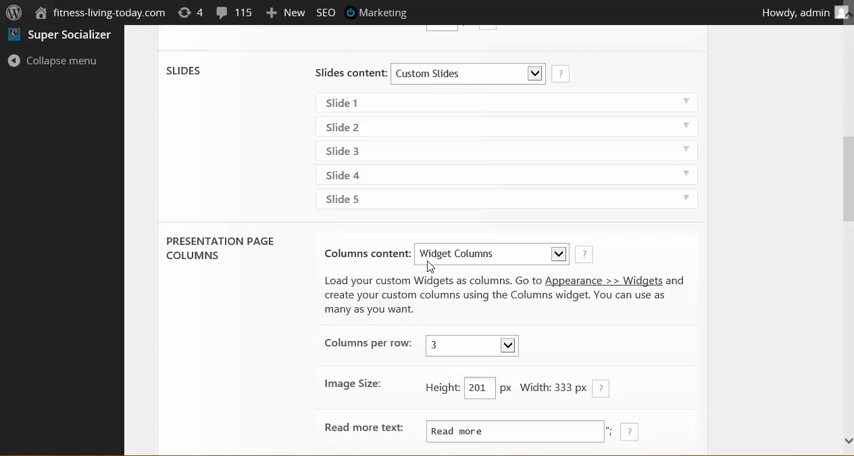
pyautogui.click(490, 253)
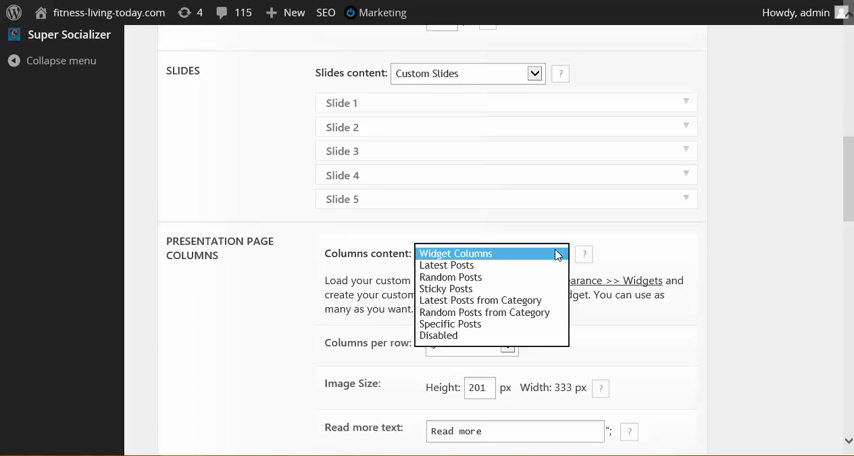
pyautogui.moveTo(480, 263)
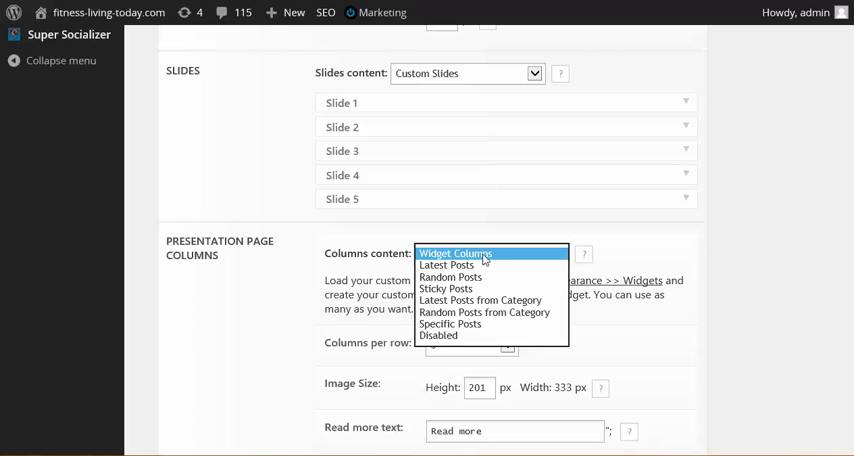
pyautogui.moveTo(448, 265)
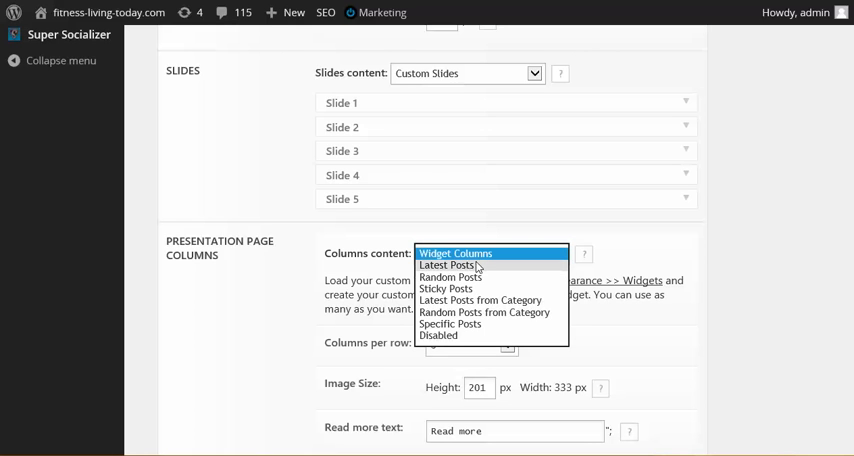
pyautogui.moveTo(477, 289)
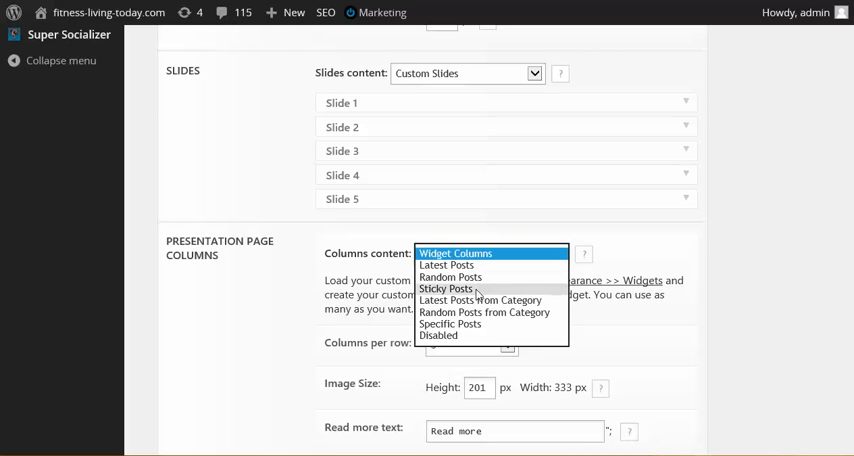
pyautogui.moveTo(450, 277)
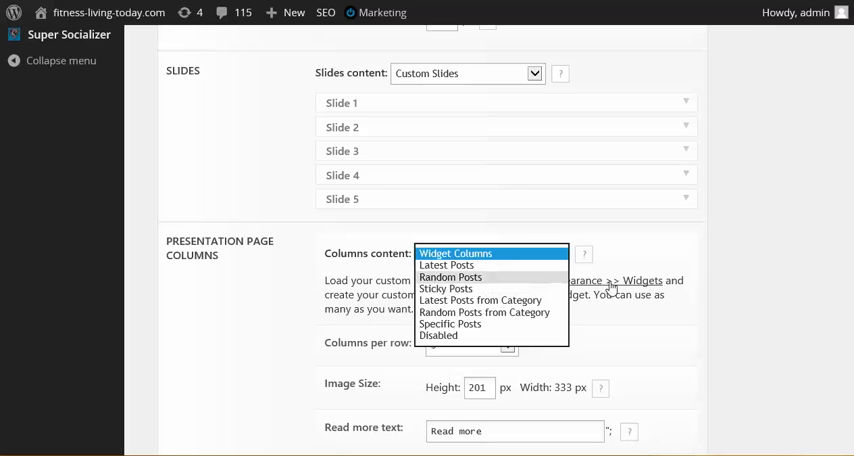
pyautogui.click(491, 252)
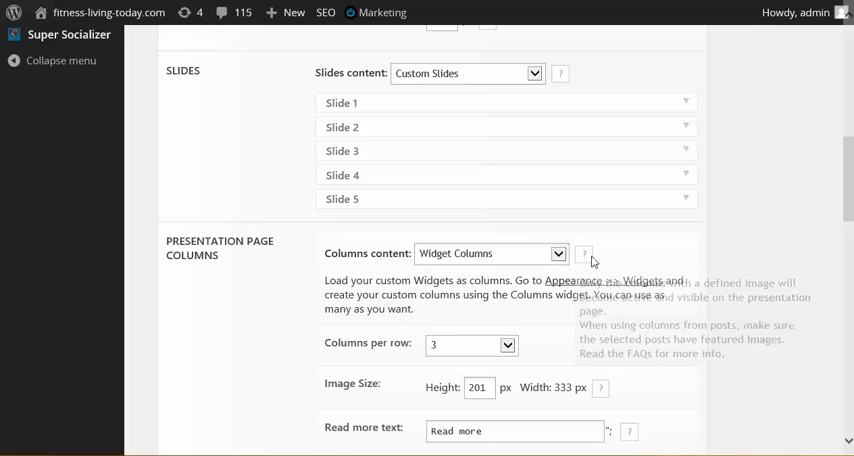
pyautogui.scroll(-3)
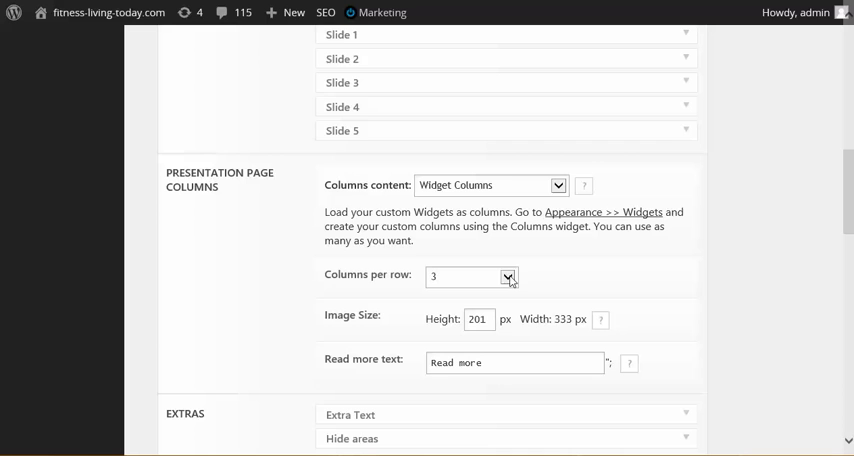
# Step: Set the Presentation Page Columns dropdown to 3 columns per row
pyautogui.click(470, 276)
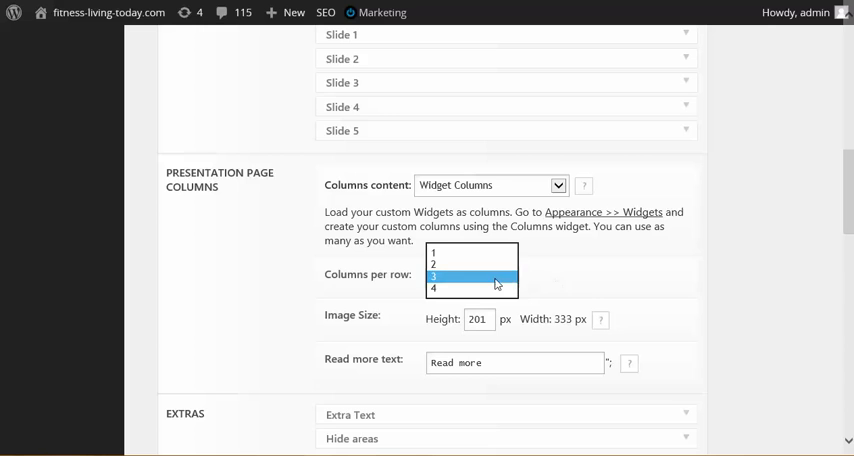
pyautogui.click(470, 276)
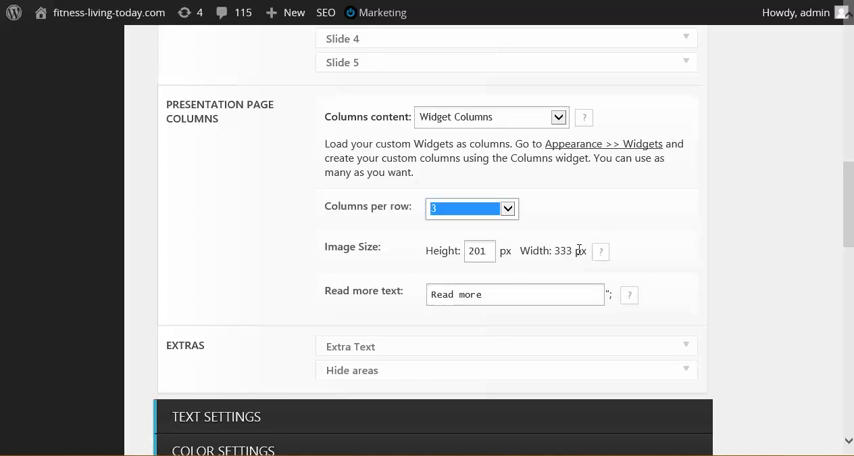
pyautogui.moveTo(593, 278)
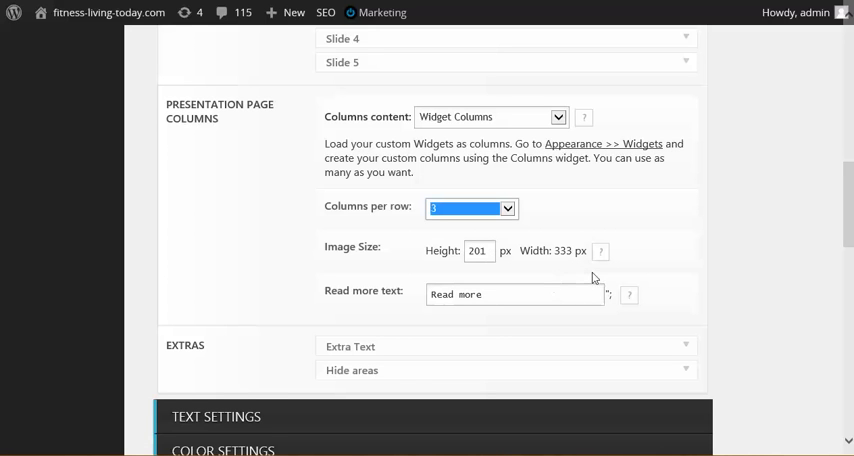
pyautogui.moveTo(668, 240)
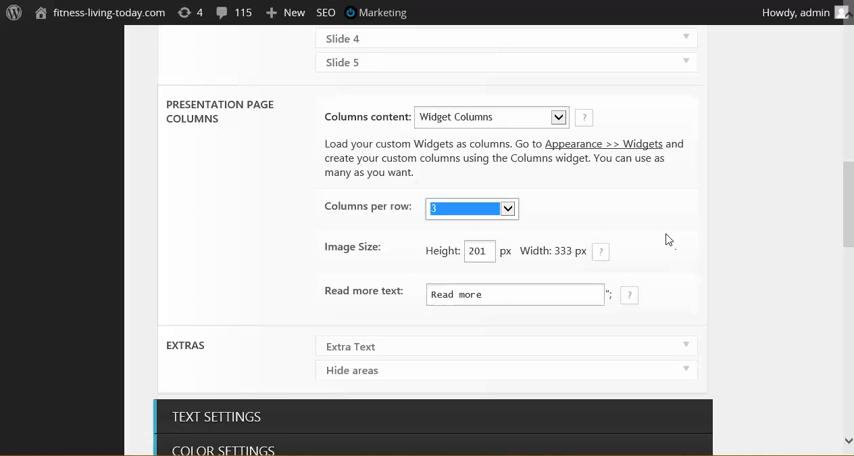
pyautogui.moveTo(655, 249)
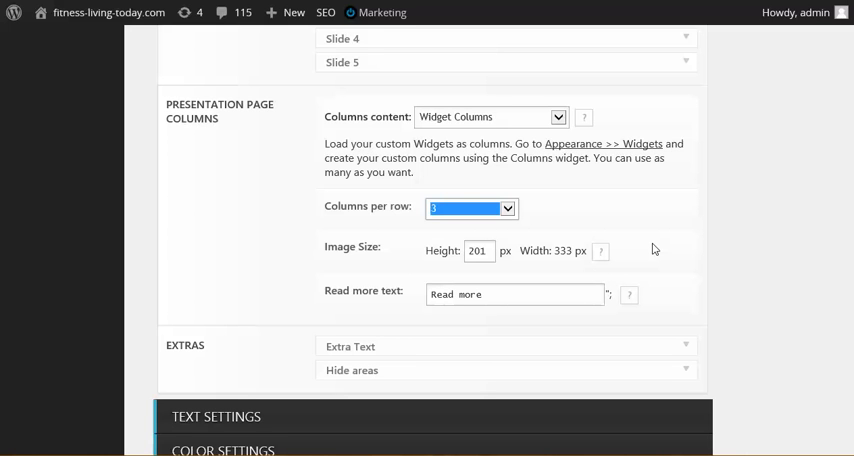
pyautogui.moveTo(660, 239)
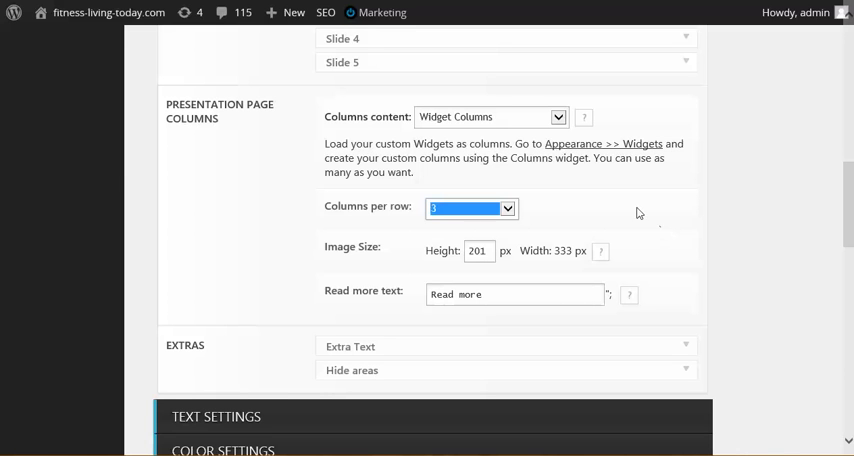
pyautogui.moveTo(595, 219)
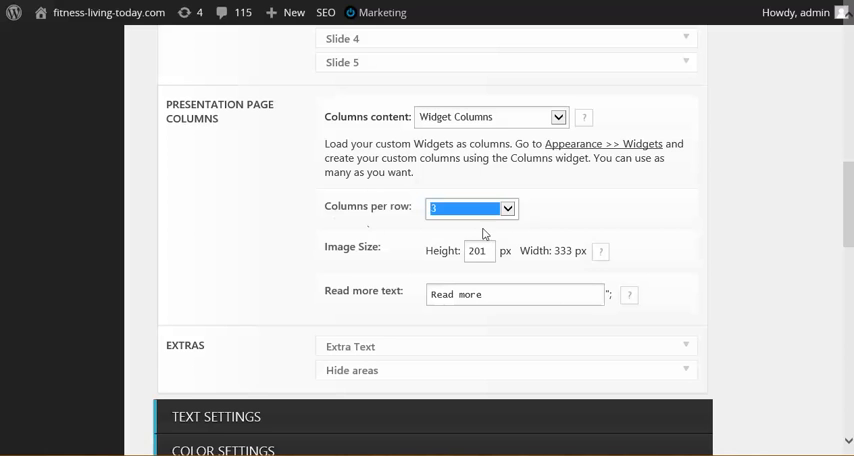
pyautogui.moveTo(589, 244)
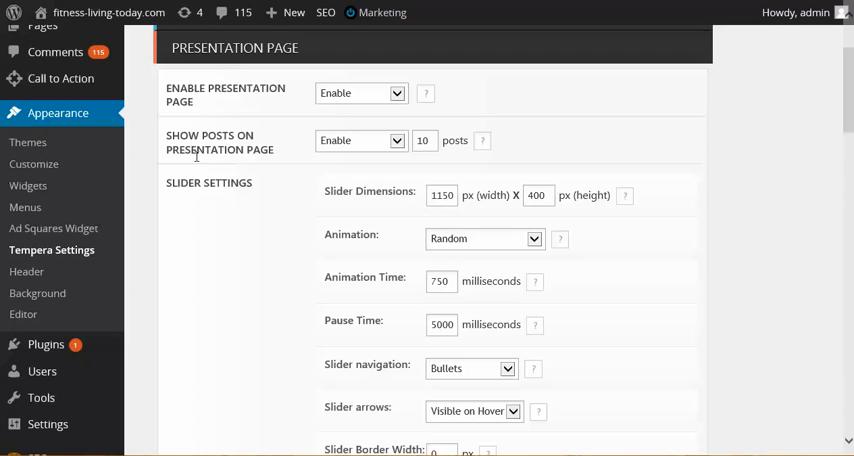
pyautogui.moveTo(28, 186)
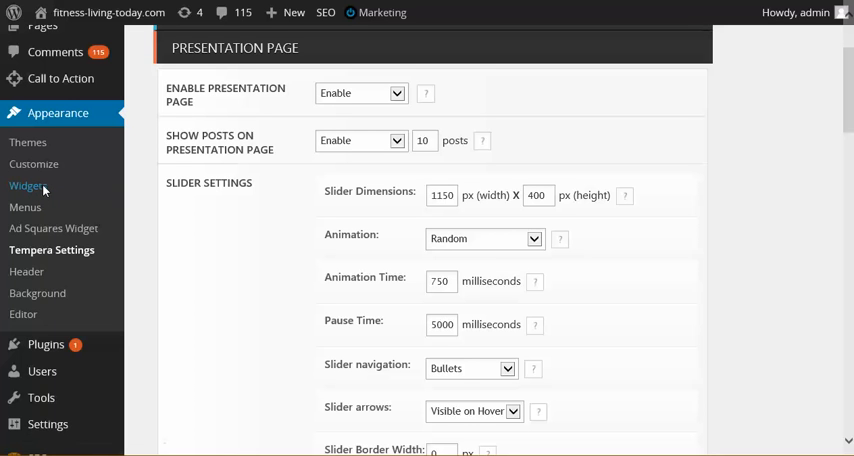
# Step: Go to Appearance > Widgets
pyautogui.click(26, 186)
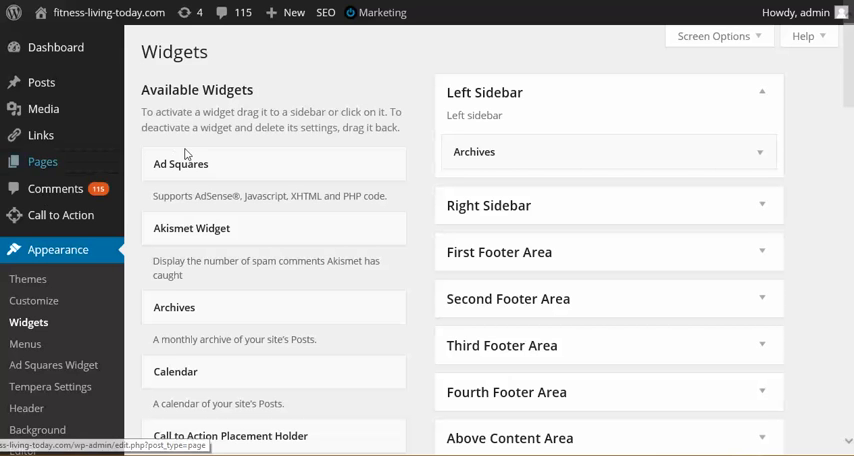
# Step: Expand the Presentation Page Columns area, showing PIYO Is Here, Shakeology and Personal Coaching widgets
pyautogui.scroll(-3)
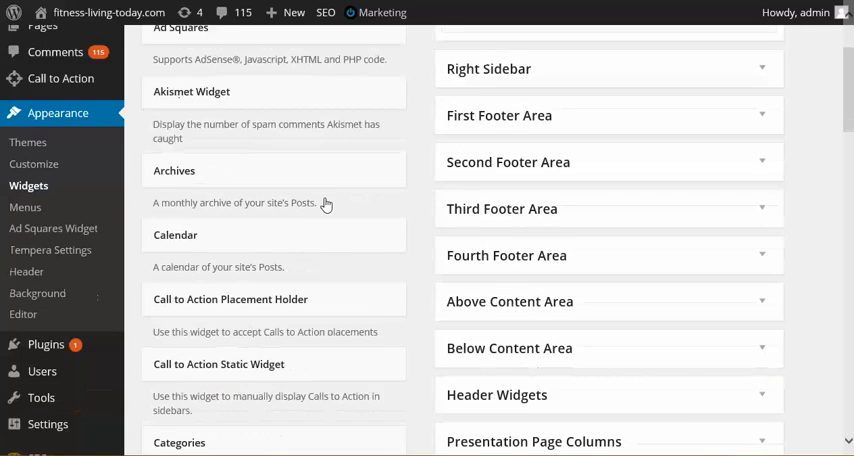
pyautogui.scroll(-3)
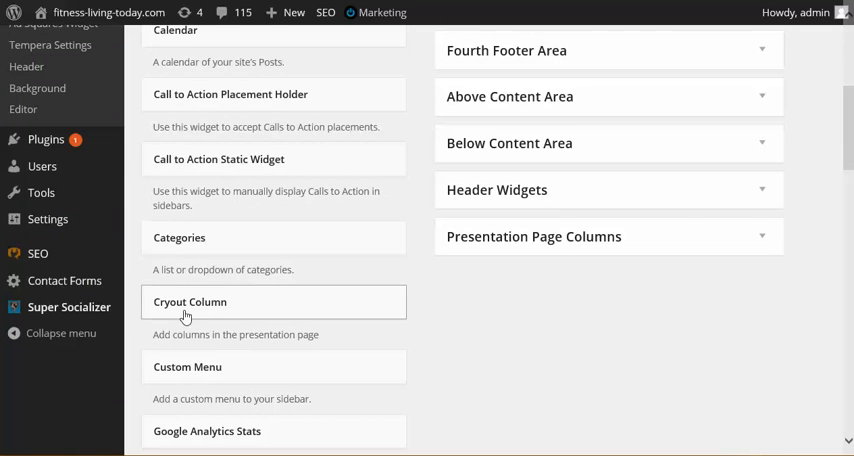
pyautogui.moveTo(325, 314)
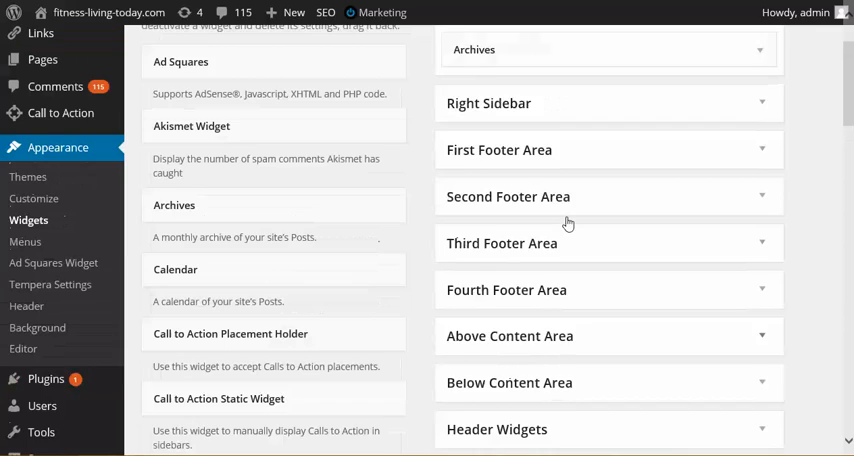
pyautogui.scroll(-3)
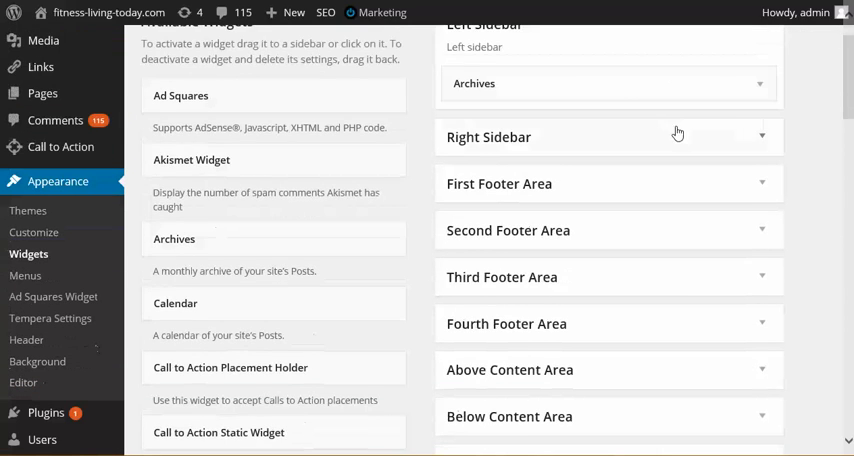
pyautogui.scroll(-3)
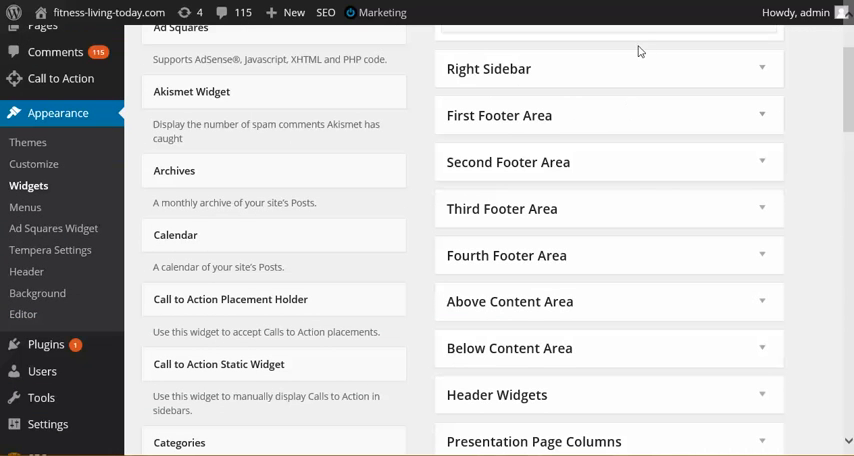
pyautogui.scroll(-3)
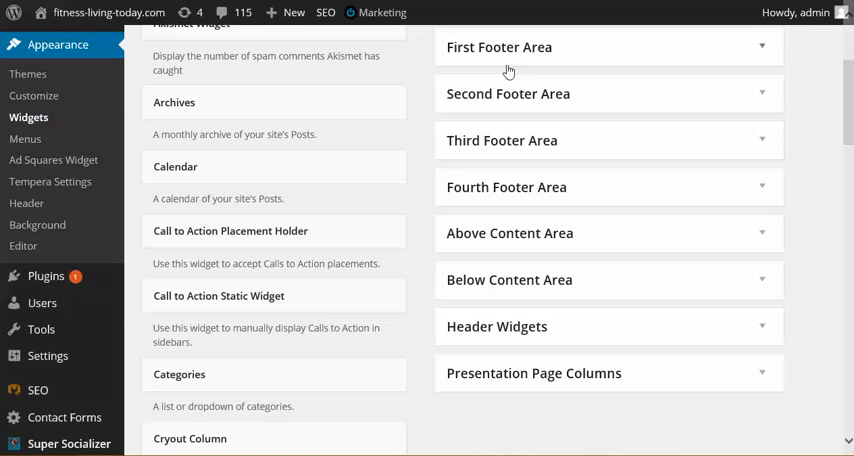
pyautogui.scroll(-3)
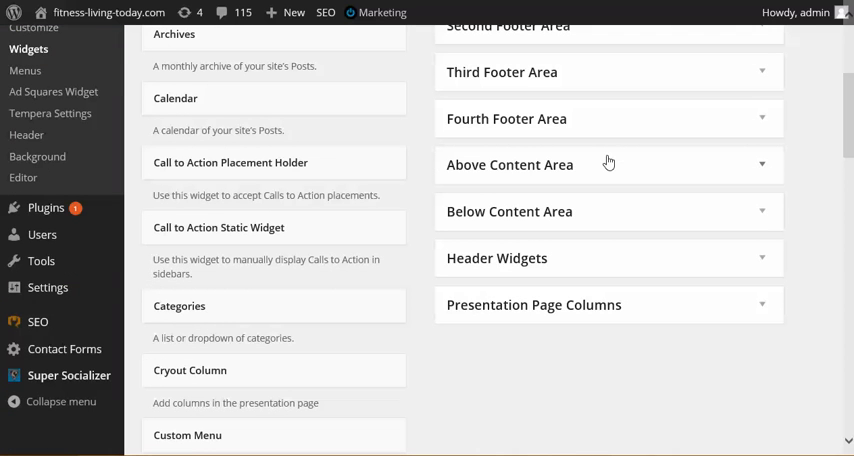
pyautogui.moveTo(575, 204)
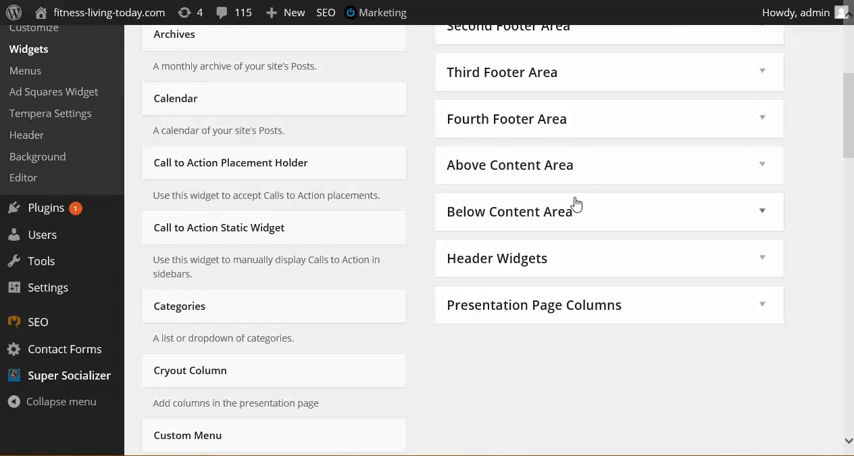
pyautogui.scroll(-3)
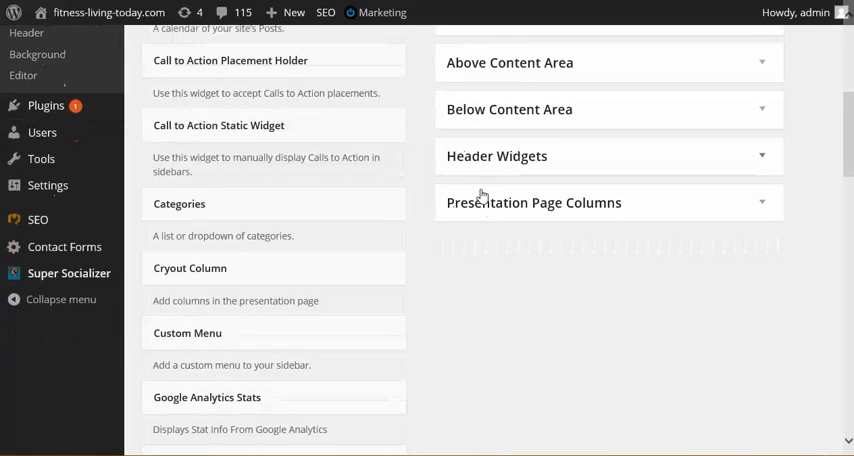
pyautogui.scroll(-3)
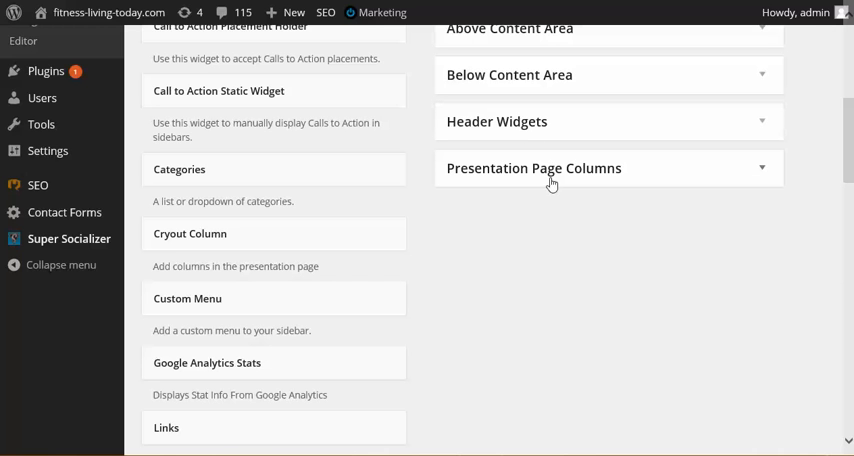
pyautogui.moveTo(470, 185)
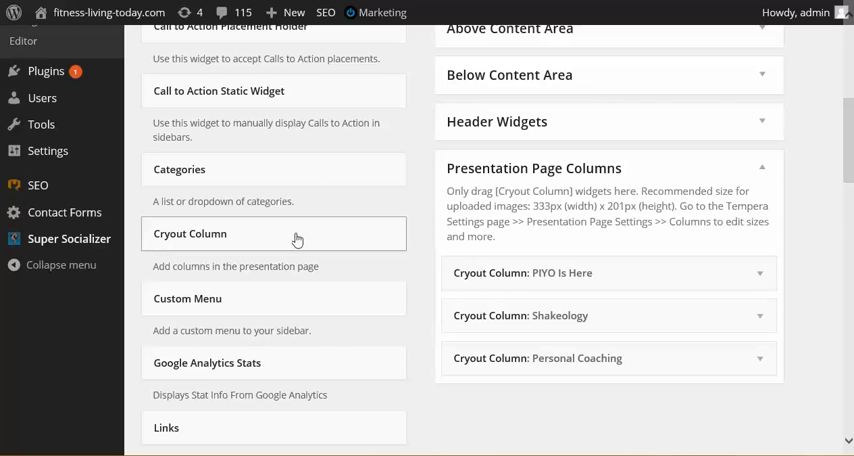
pyautogui.moveTo(315, 240)
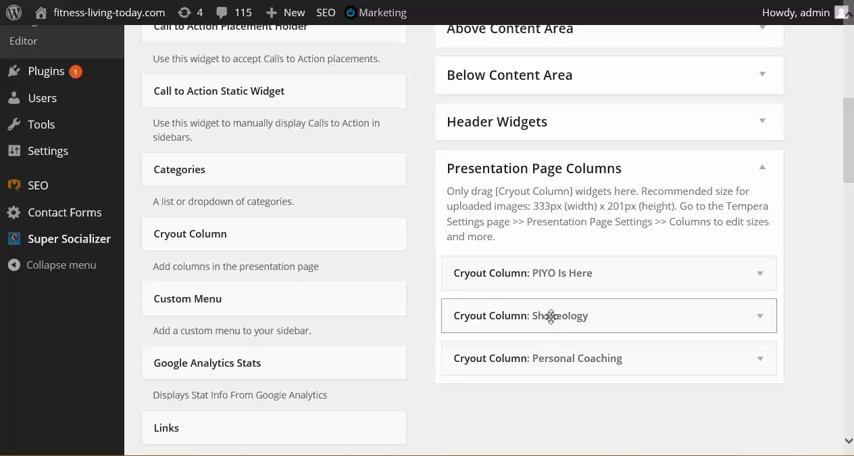
pyautogui.moveTo(548, 315); pyautogui.dragTo(550, 365)
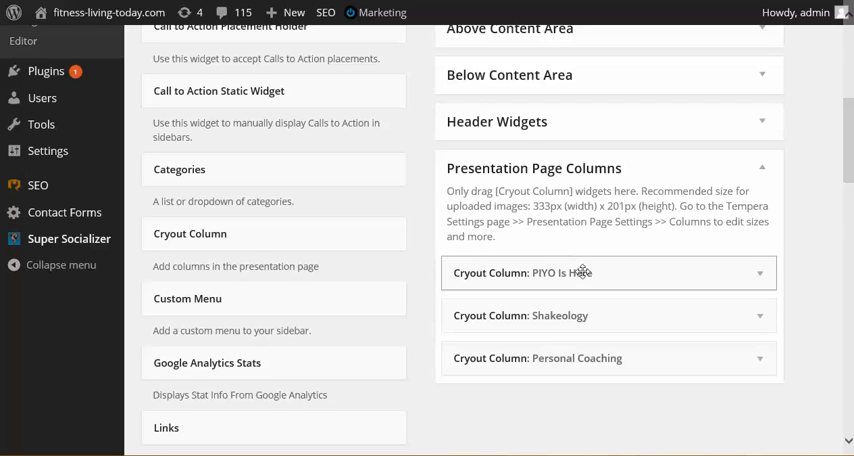
pyautogui.moveTo(482, 303)
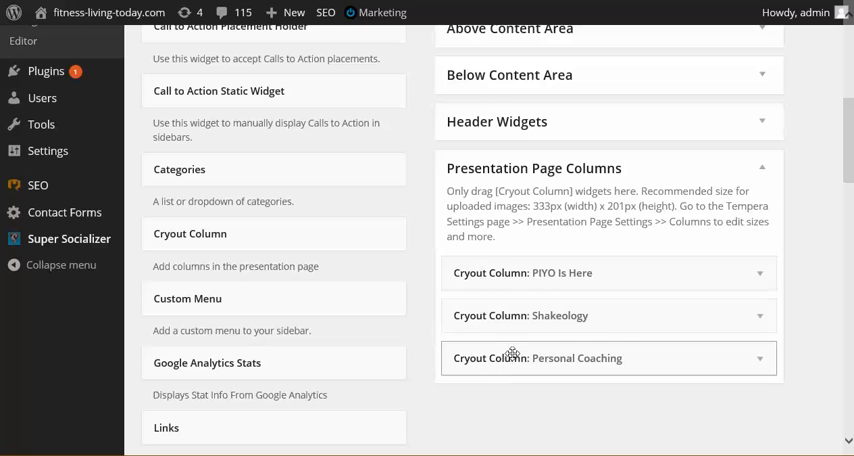
pyautogui.moveTo(565, 320)
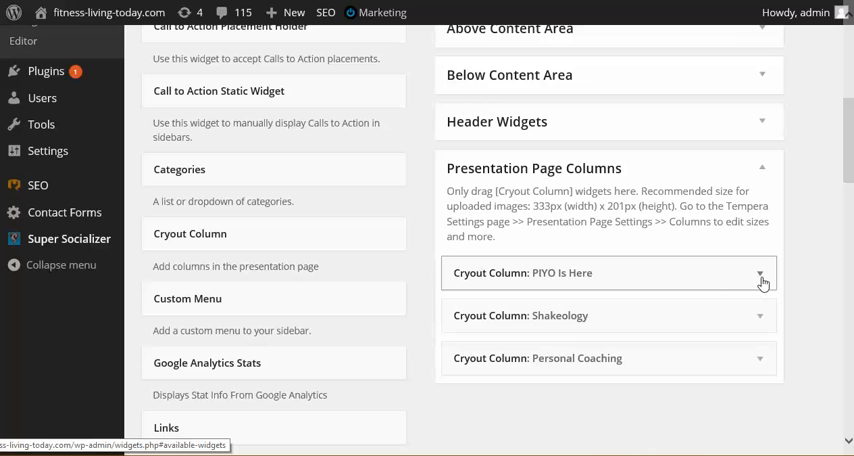
pyautogui.moveTo(735, 272)
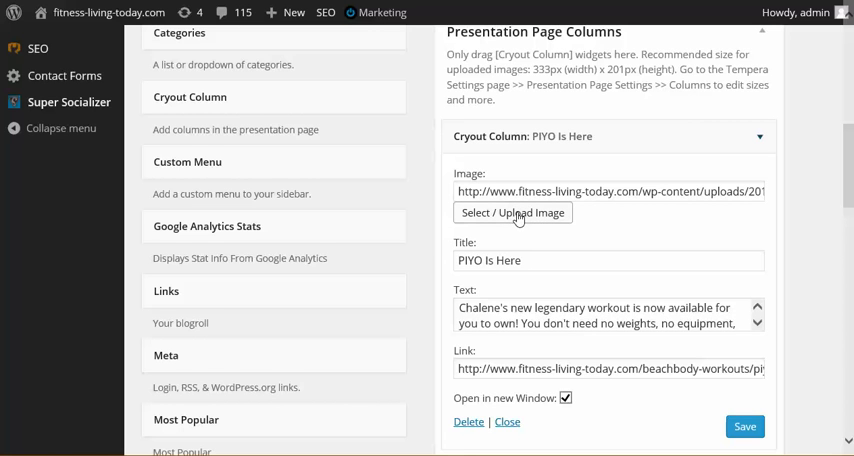
pyautogui.click(512, 212)
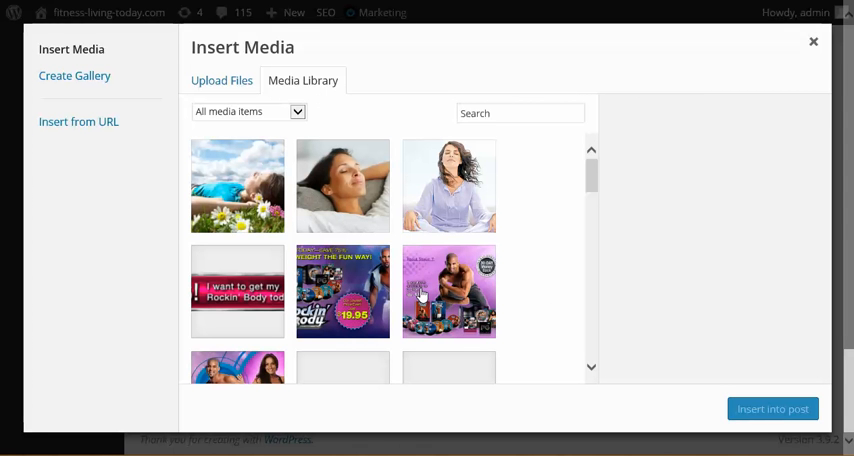
pyautogui.click(448, 291)
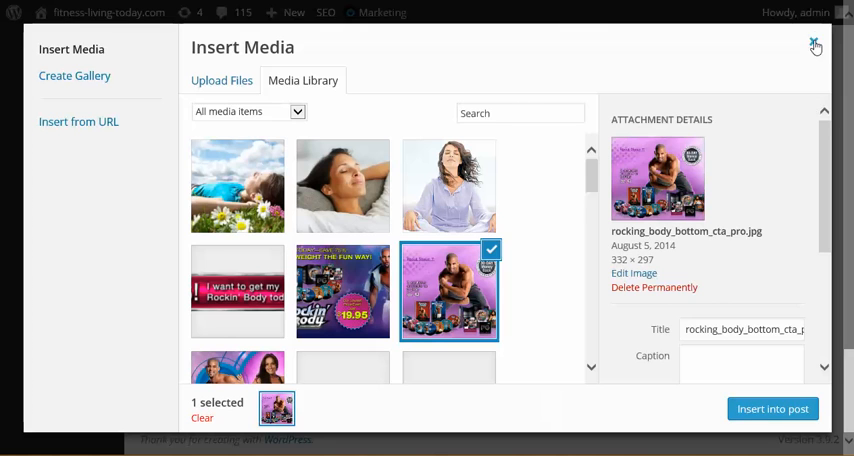
pyautogui.click(815, 46)
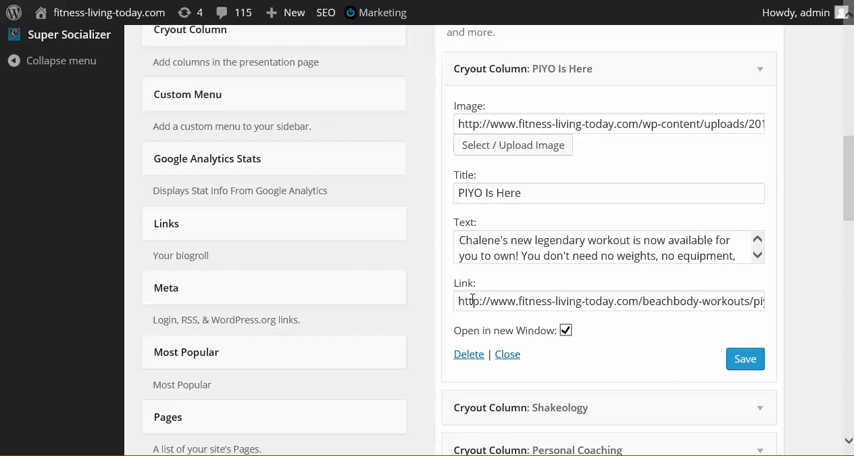
pyautogui.moveTo(587, 285)
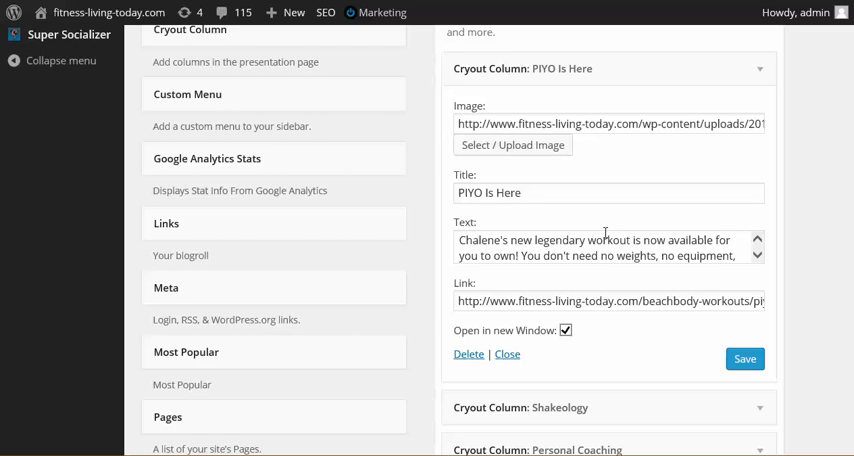
pyautogui.moveTo(507, 354)
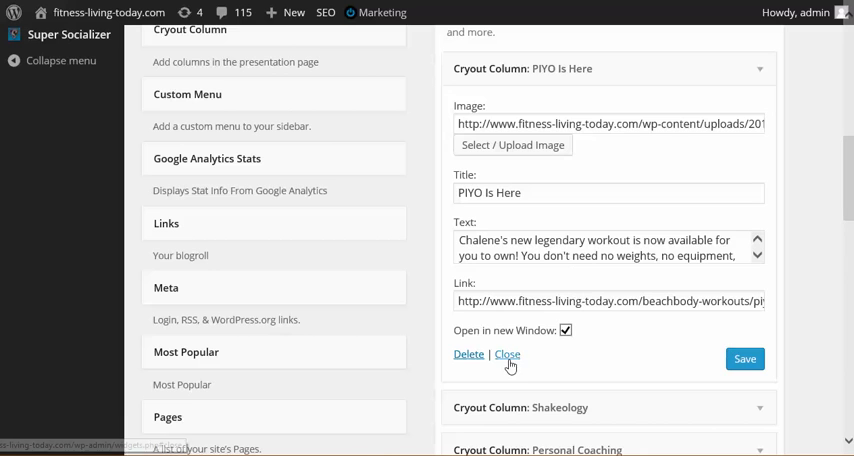
# Step: Close the PIYO Is Here Cryout Column widget's settings
pyautogui.click(507, 354)
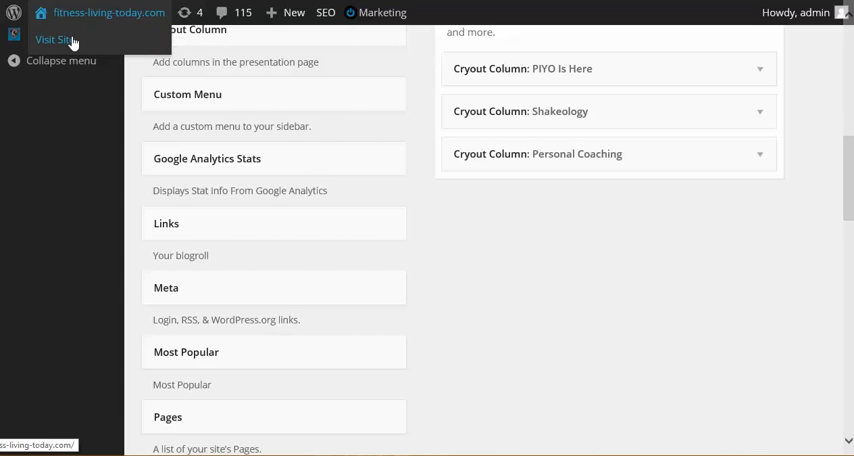
# Step: Visit the live homepage again and scroll past the slider to the three columns
pyautogui.click(53, 40)
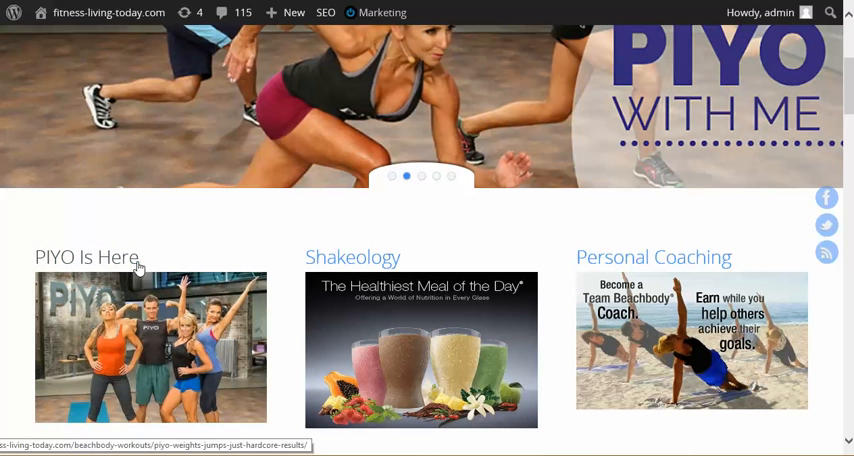
pyautogui.moveTo(595, 262)
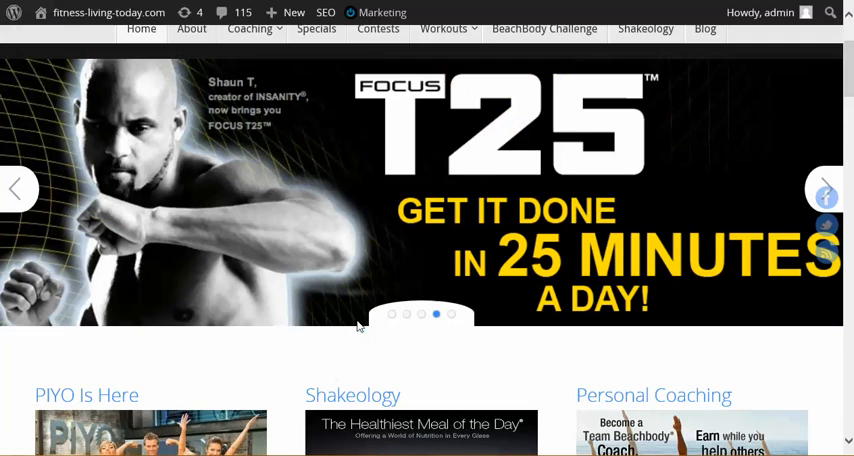
pyautogui.scroll(-3)
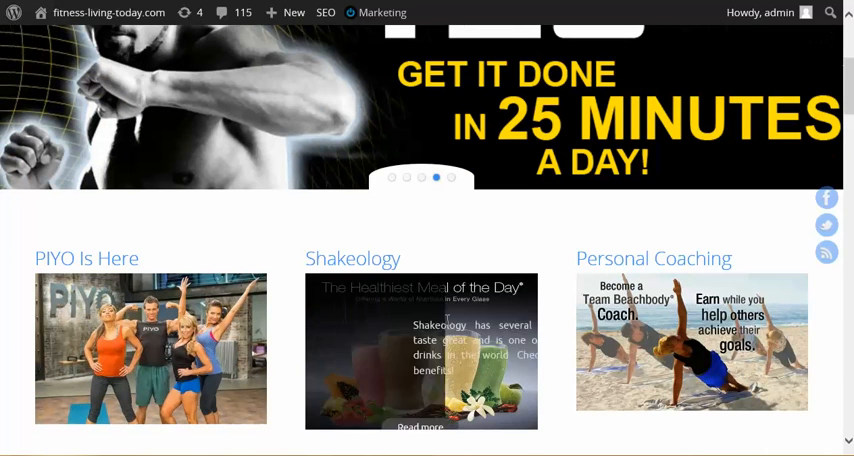
pyautogui.scroll(-3)
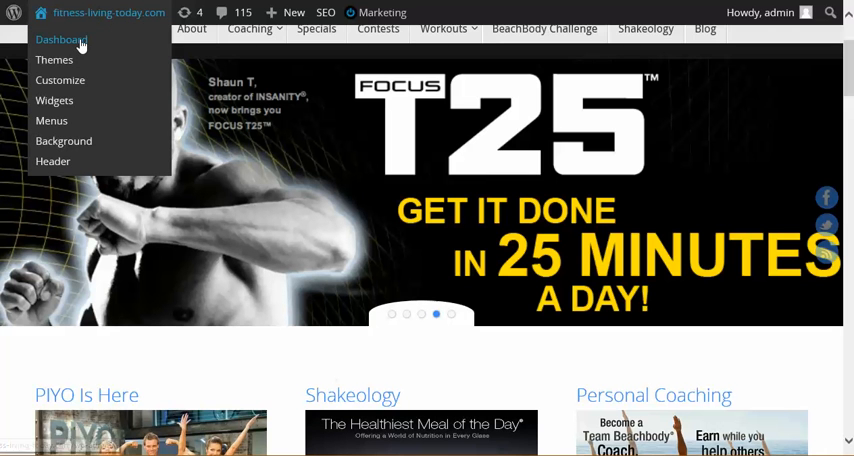
# Step: From the Dashboard, open Appearance > Tempera Settings and expand Layout Settings to review it
pyautogui.click(60, 39)
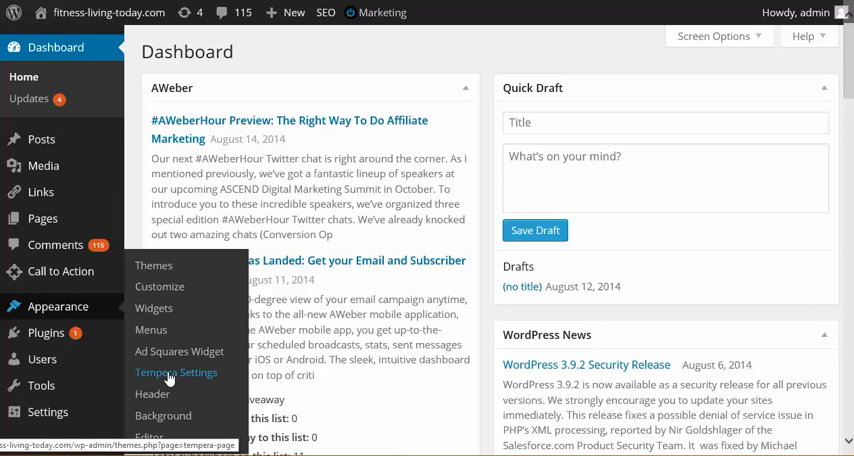
pyautogui.click(175, 372)
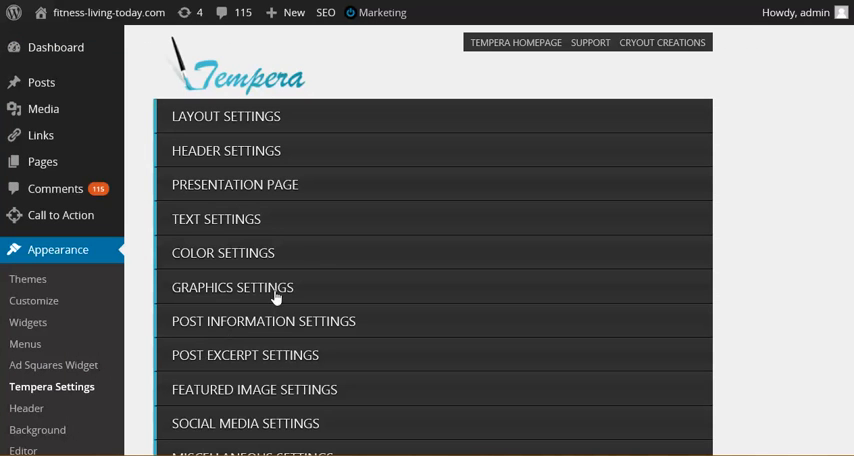
pyautogui.moveTo(322, 119)
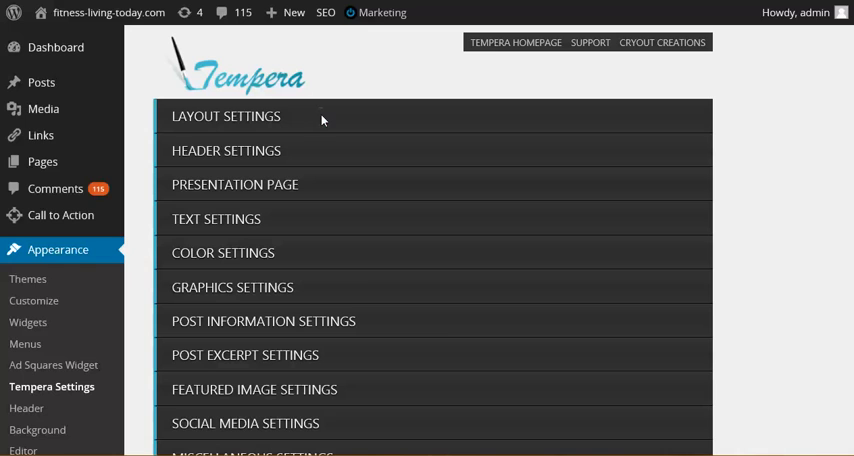
pyautogui.moveTo(322, 121)
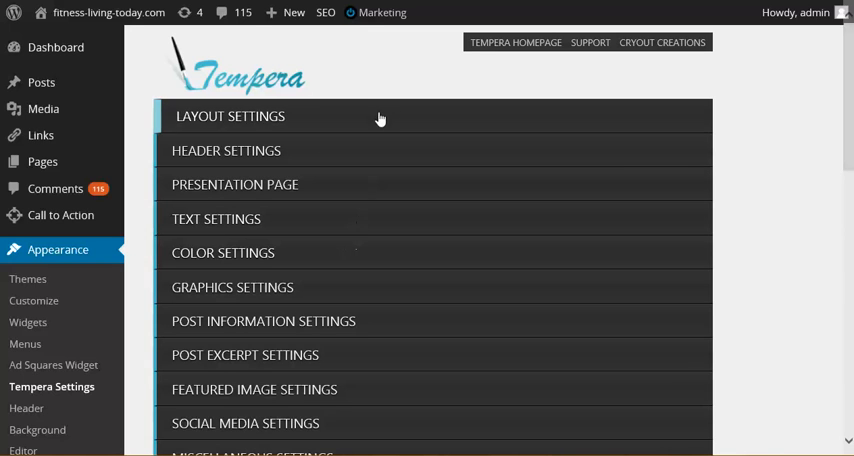
pyautogui.click(230, 116)
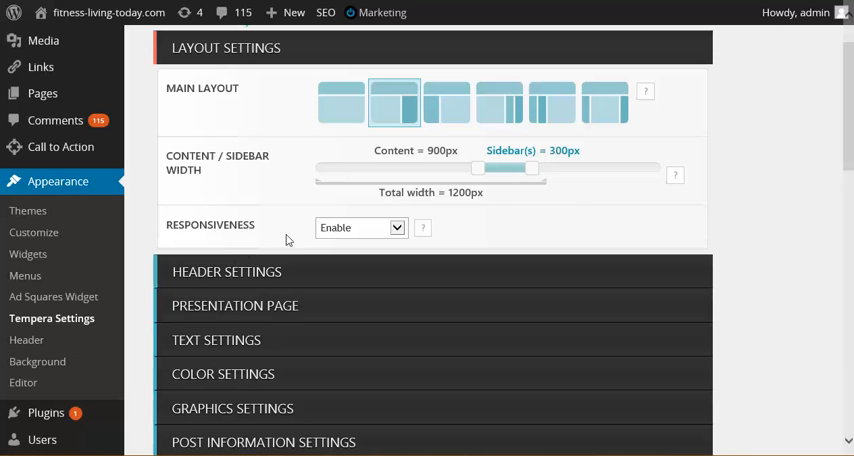
pyautogui.scroll(-3)
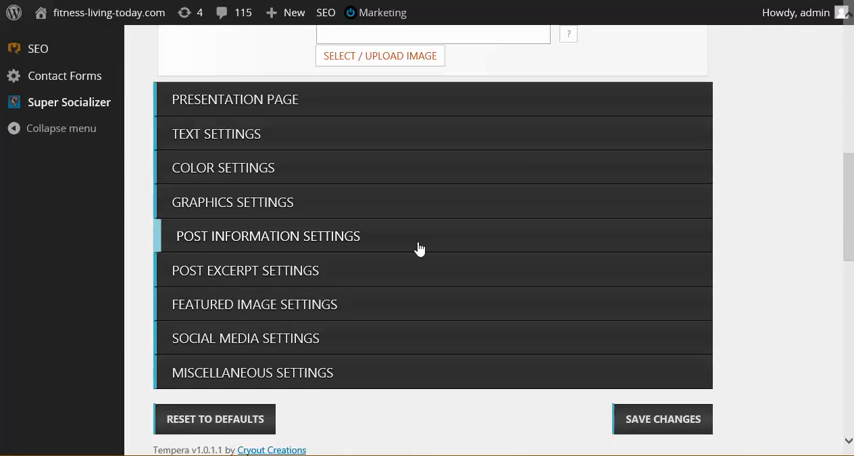
pyautogui.moveTo(417, 251)
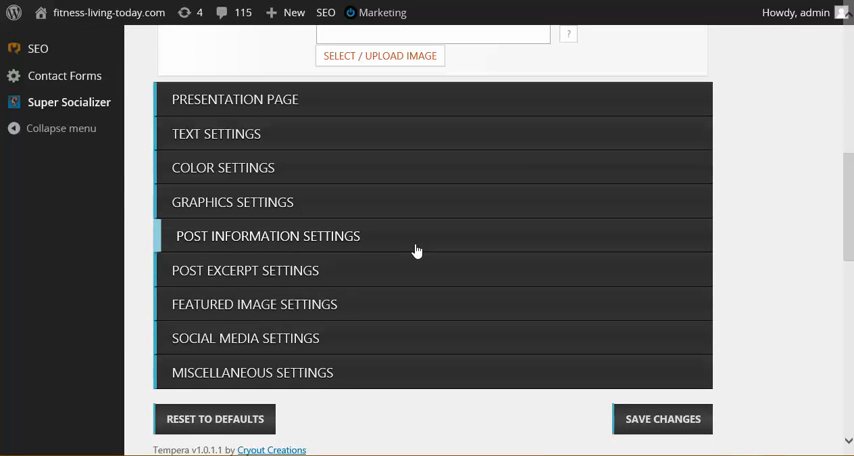
# Step: Expand the Presentation Page section and review the slider and three column settings
pyautogui.click(245, 270)
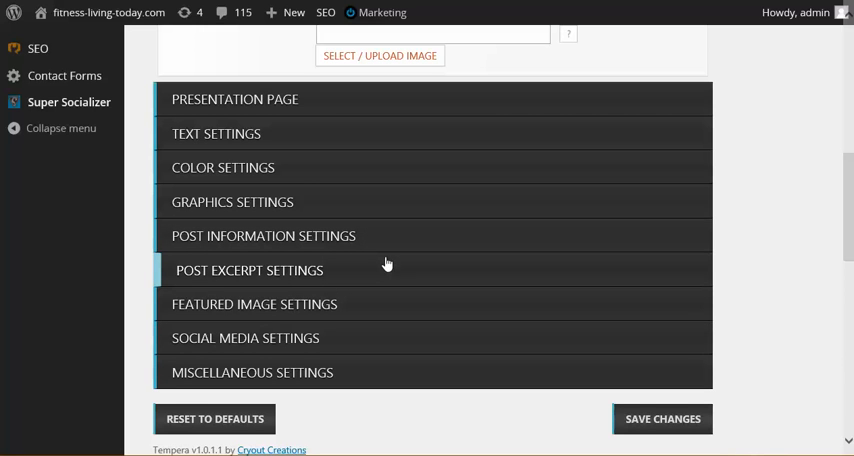
pyautogui.click(233, 201)
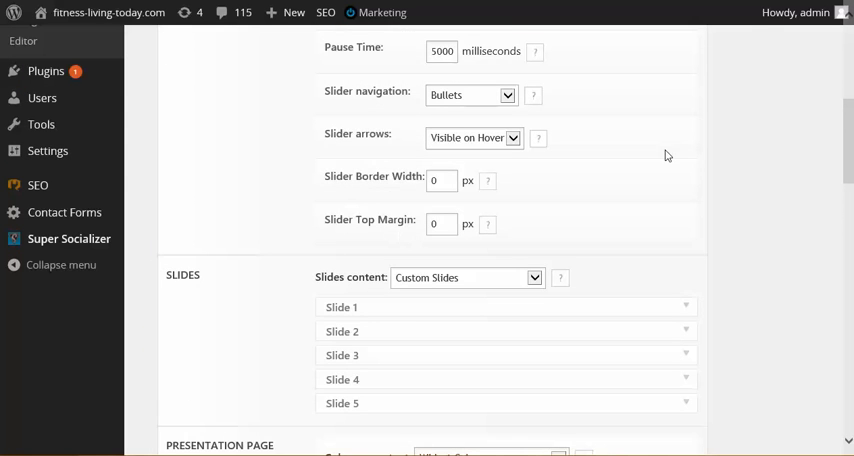
pyautogui.scroll(-3)
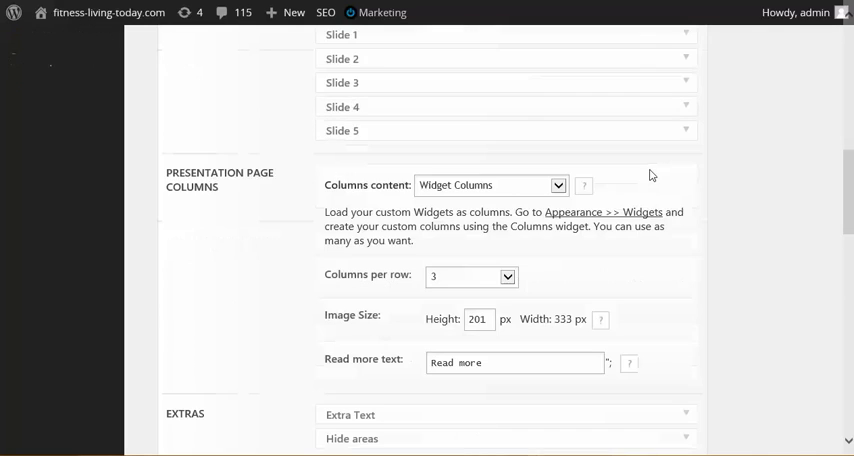
pyautogui.scroll(-3)
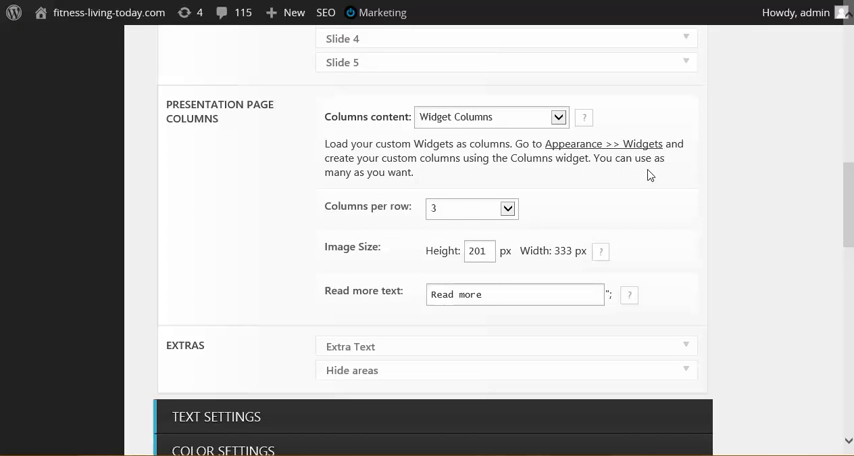
pyautogui.scroll(-3)
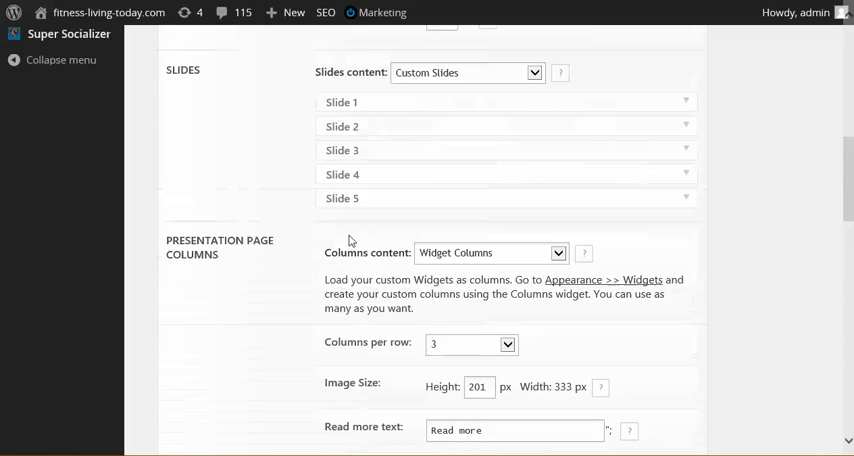
# Step: Expand the Extra Text settings and inspect the empty Second text field
pyautogui.click(240, 117)
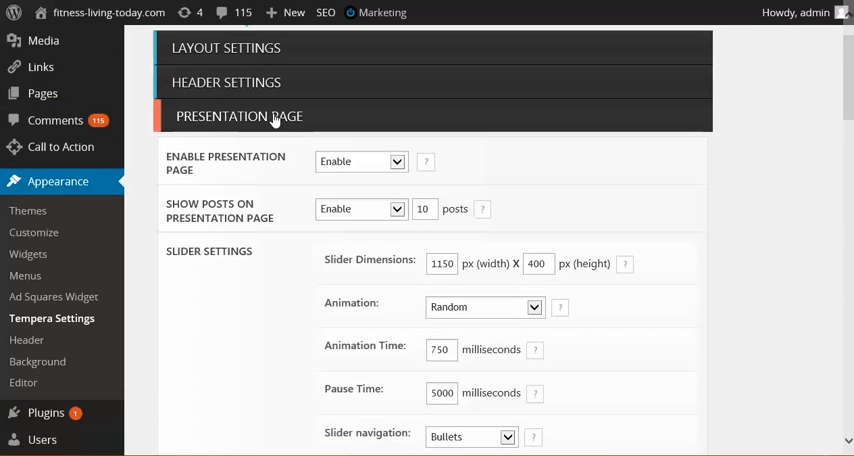
pyautogui.scroll(-3)
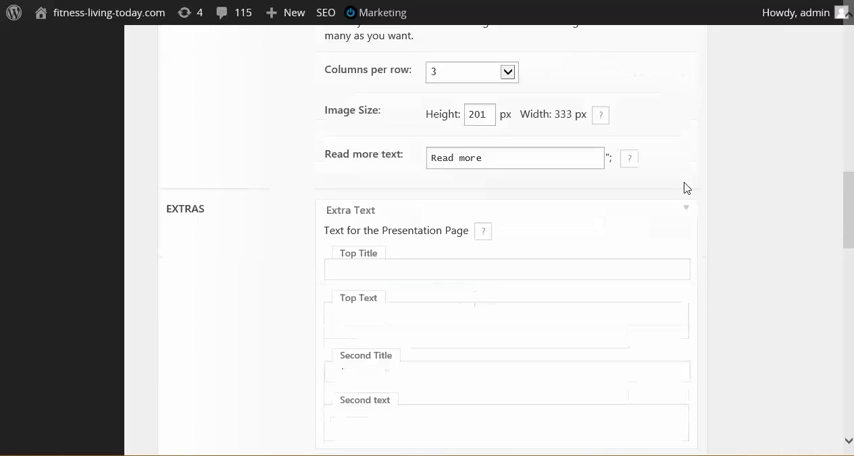
pyautogui.scroll(-3)
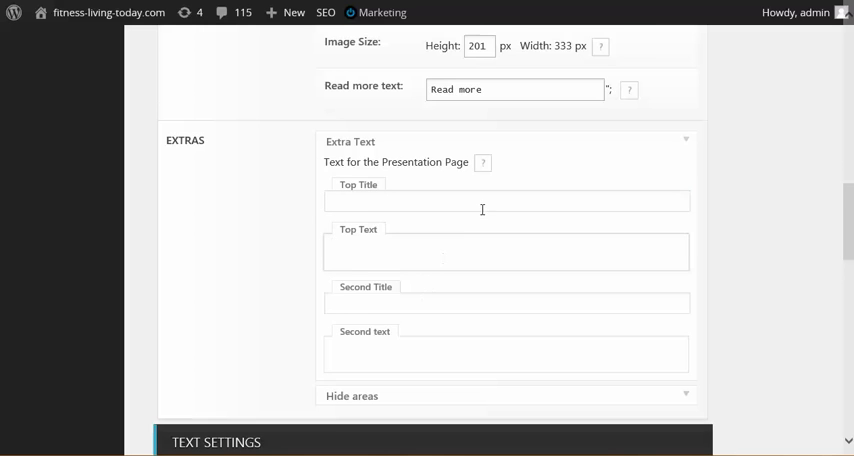
pyautogui.scroll(-3)
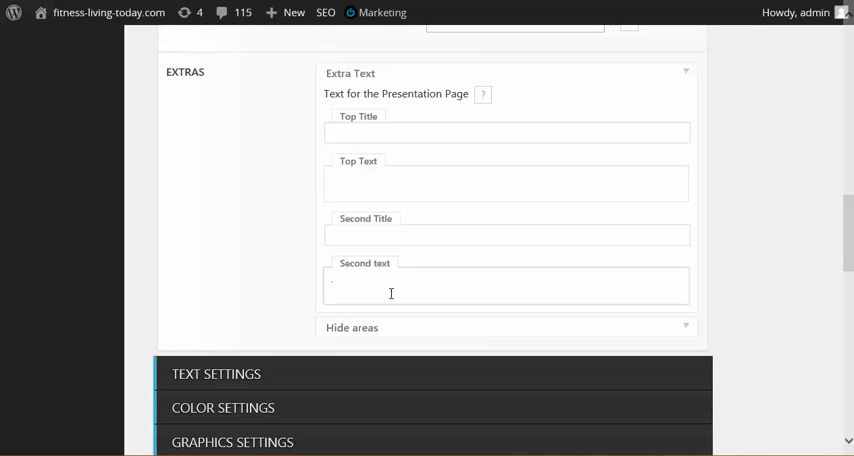
pyautogui.moveTo(701, 154)
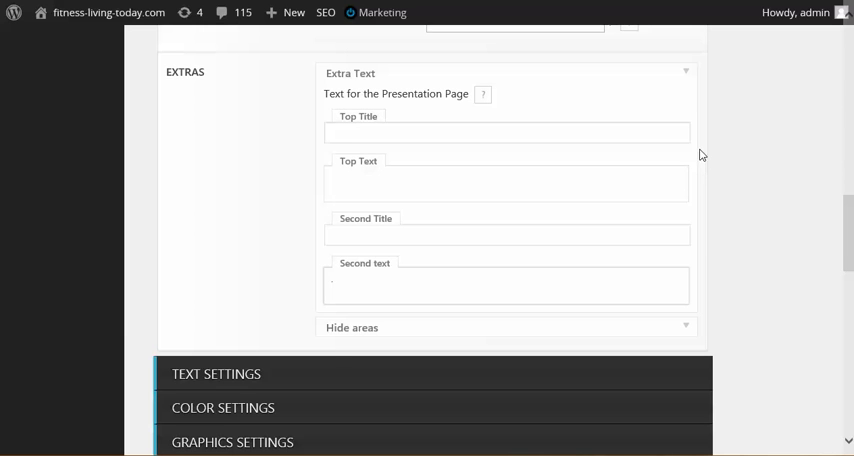
pyautogui.click(333, 284)
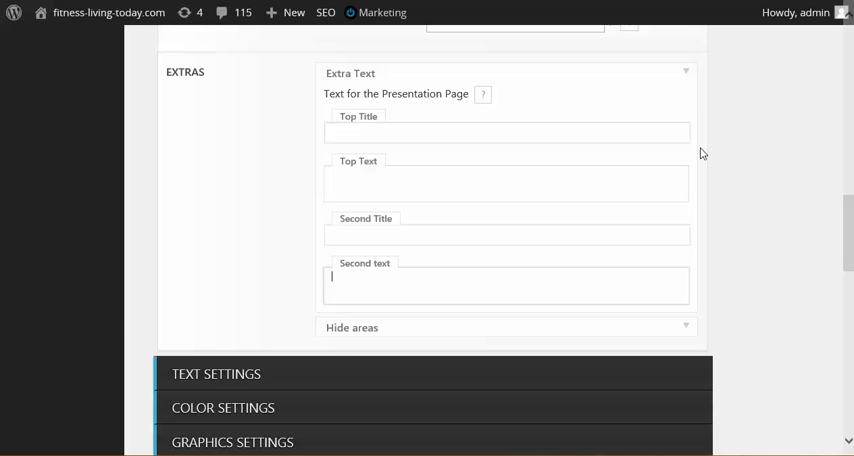
pyautogui.moveTo(698, 148)
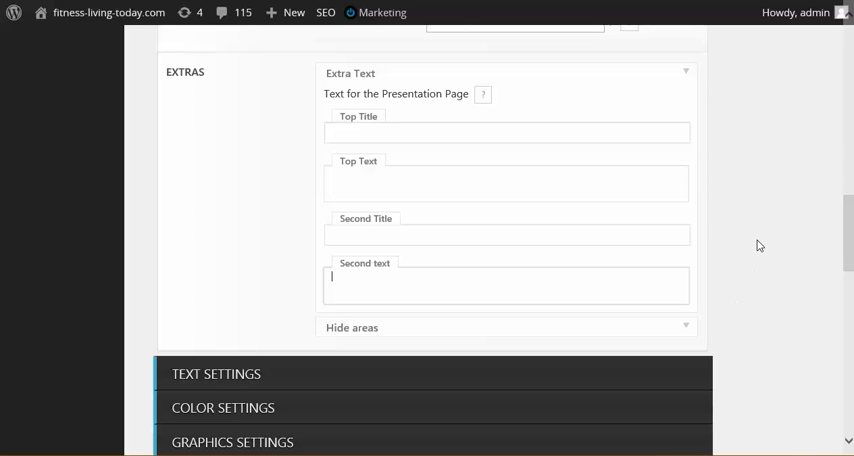
pyautogui.scroll(-3)
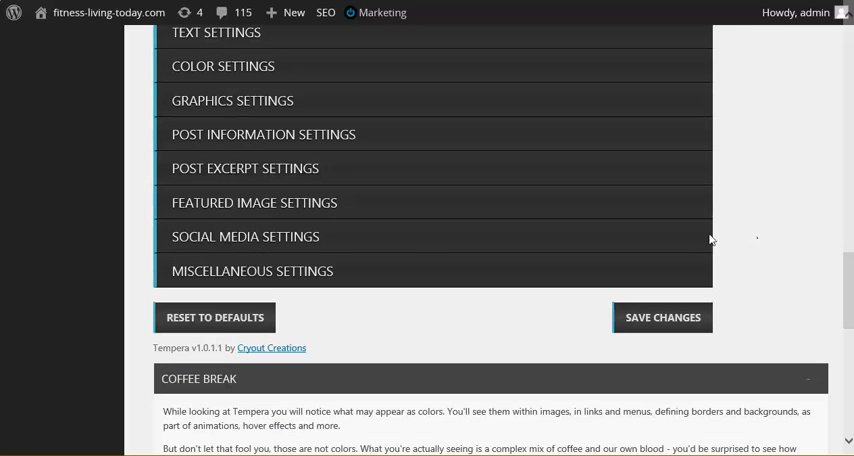
# Step: Review Miscellaneous Settings' custom footer text, CSS and JavaScript fields
pyautogui.scroll(-3)
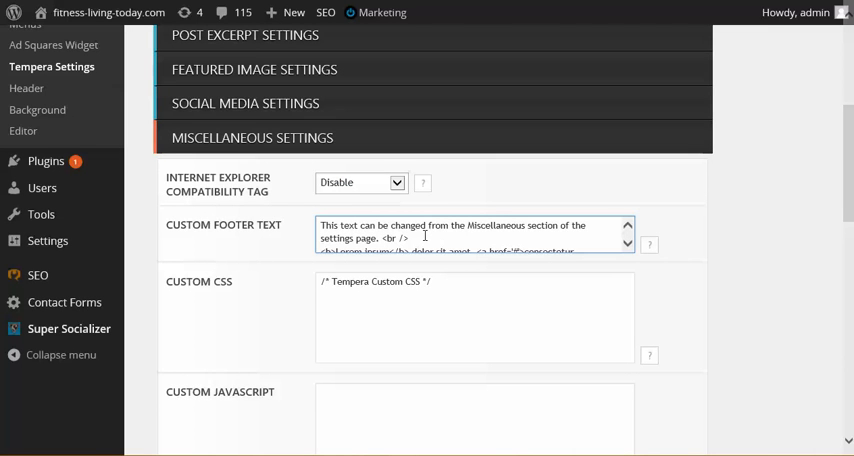
pyautogui.scroll(-3)
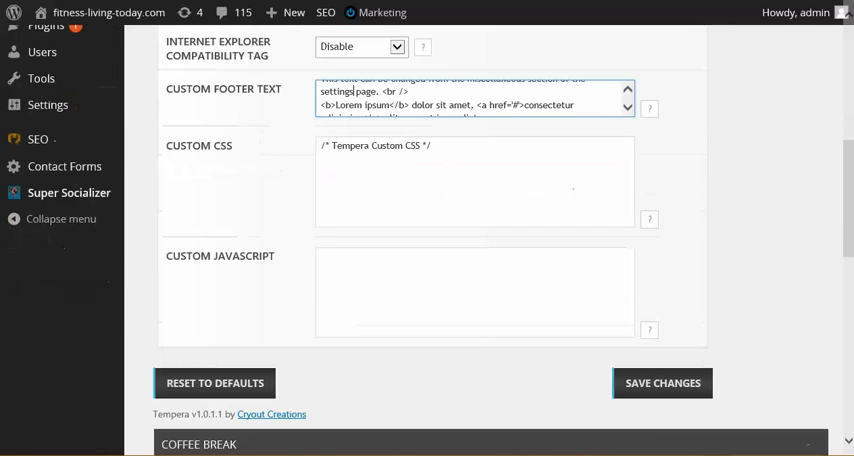